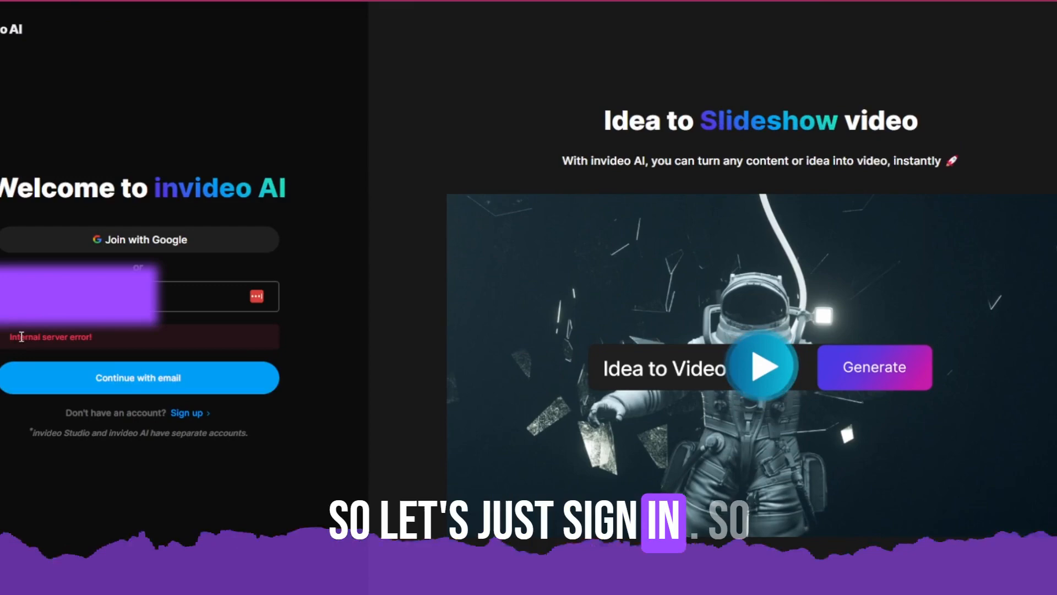
left_click(139, 376)
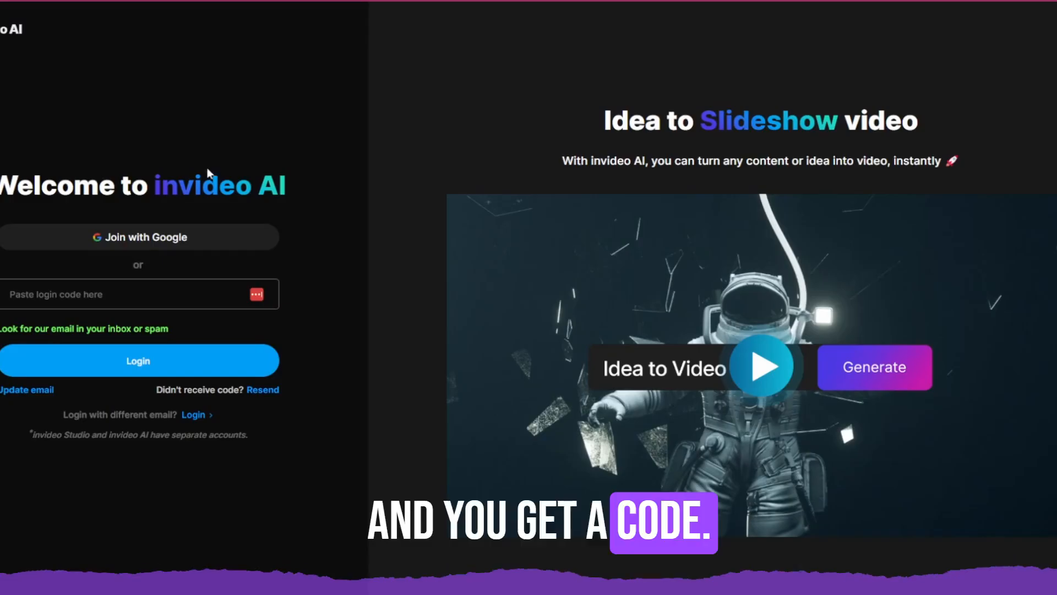
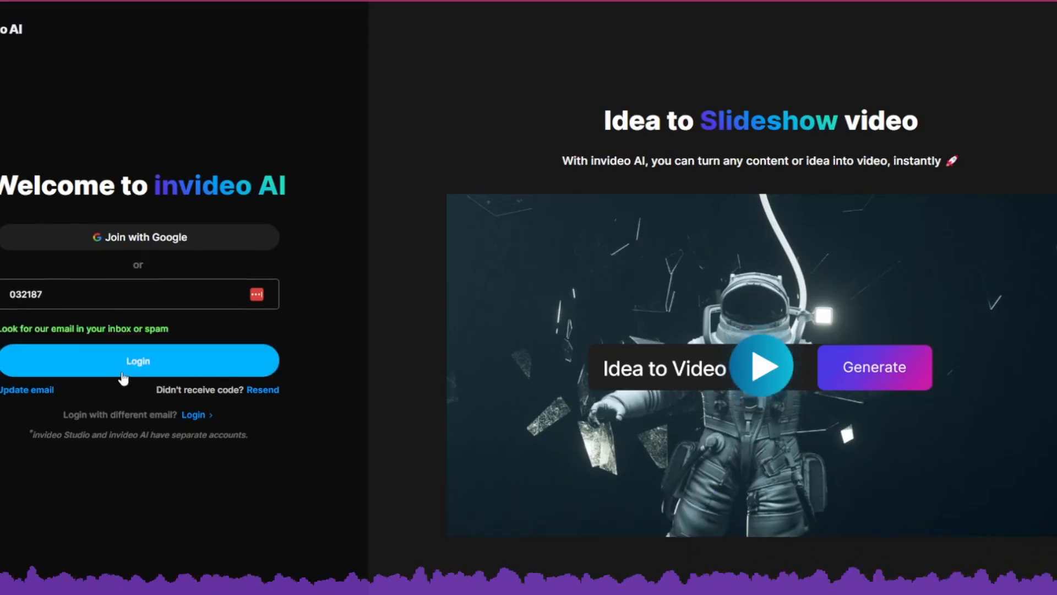
left_click(139, 360)
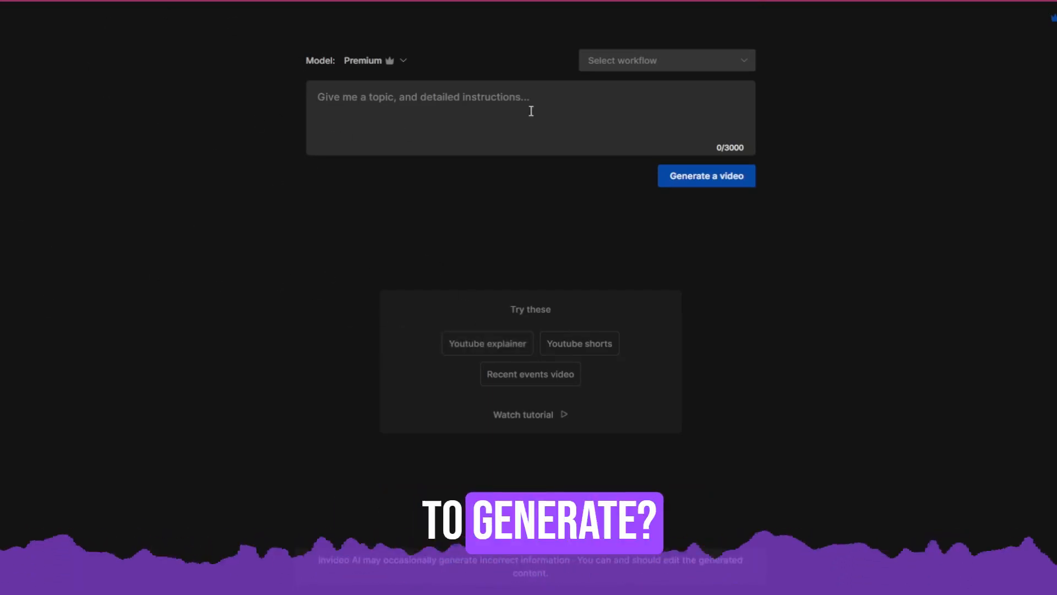
mouse_move(658, 346)
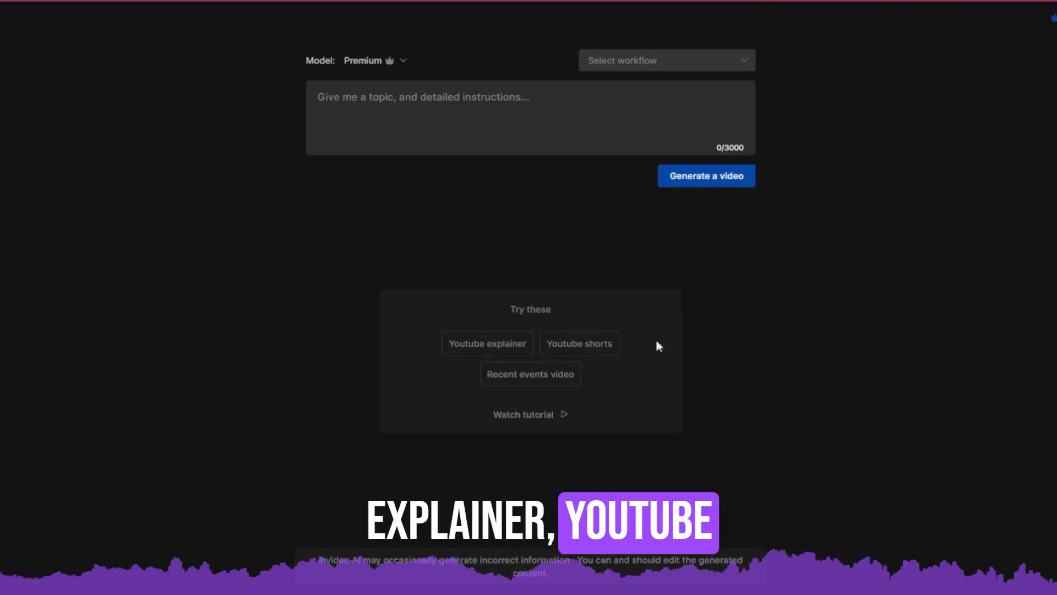
mouse_move(663, 67)
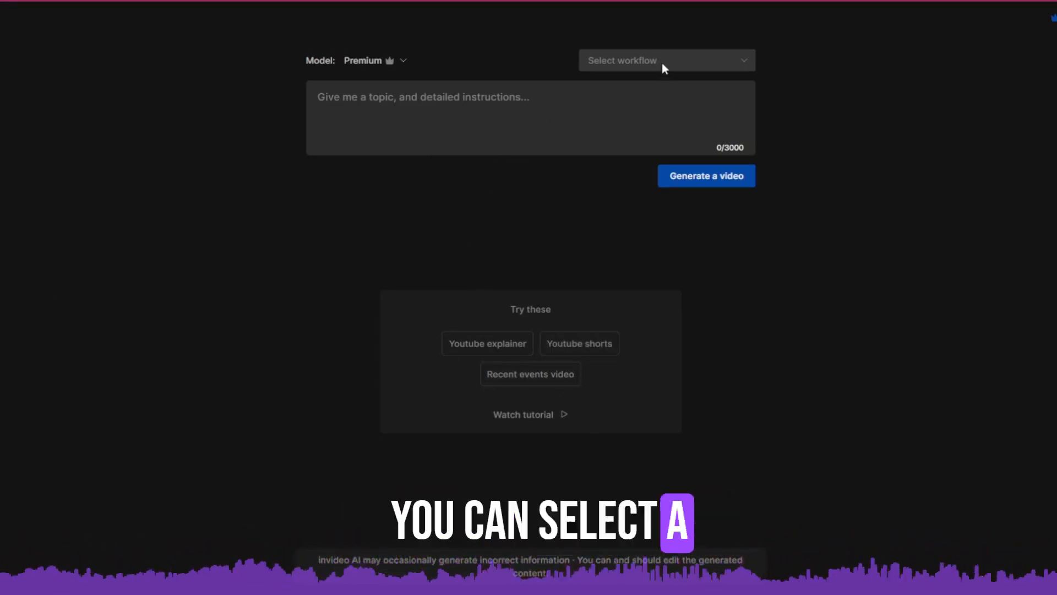
- Expand the Select workflow dropdown showing YouTube shorts, explainer and recent events
left_click(665, 60)
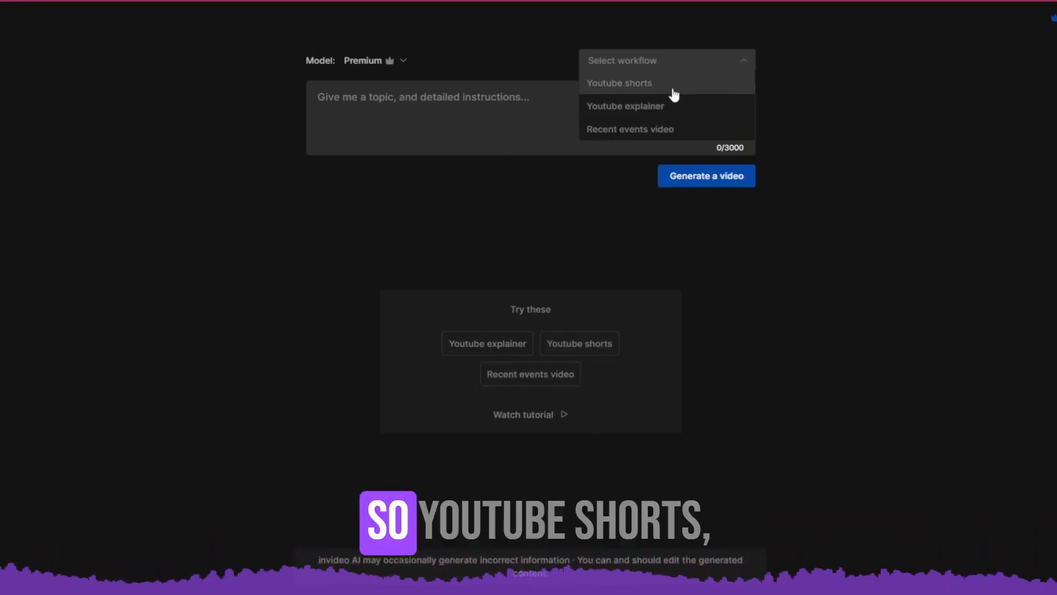
mouse_move(688, 112)
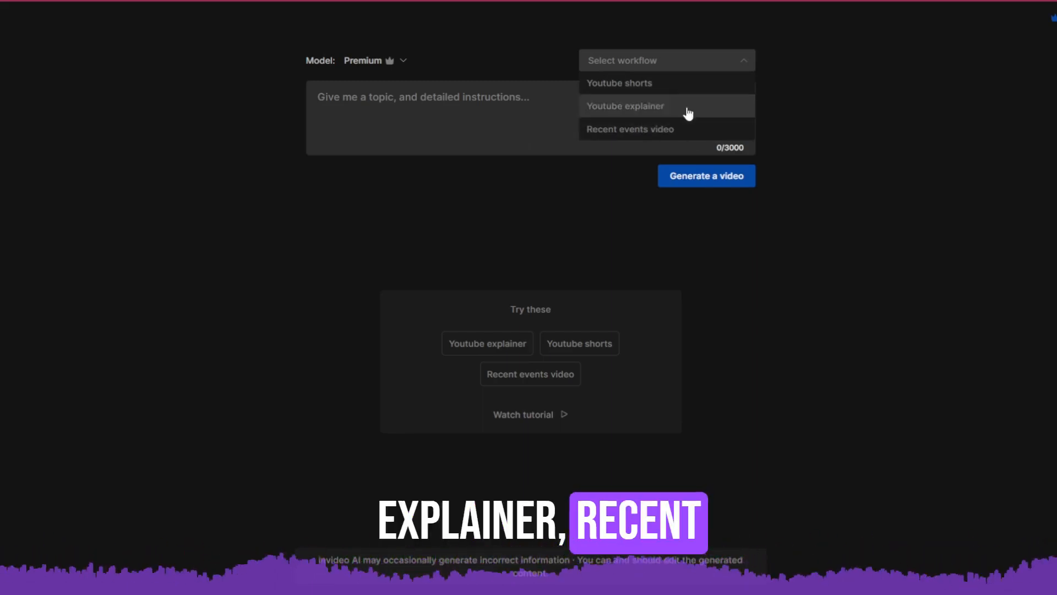
mouse_move(489, 142)
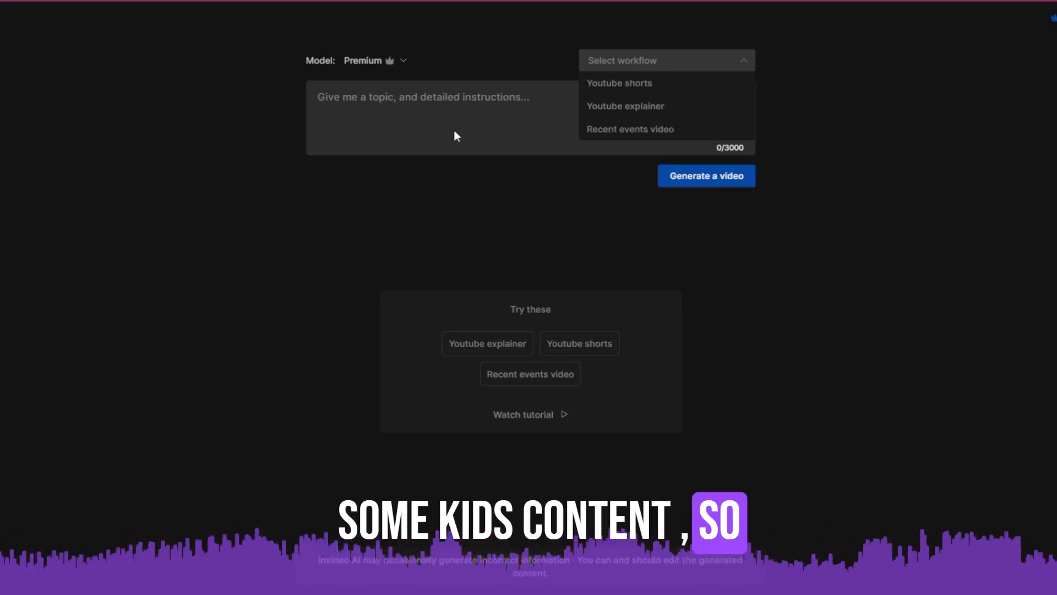
- Choose Youtube shorts with topic 'Animal Farm by George Orwell for primary school age kids in the UK'
left_click(618, 83)
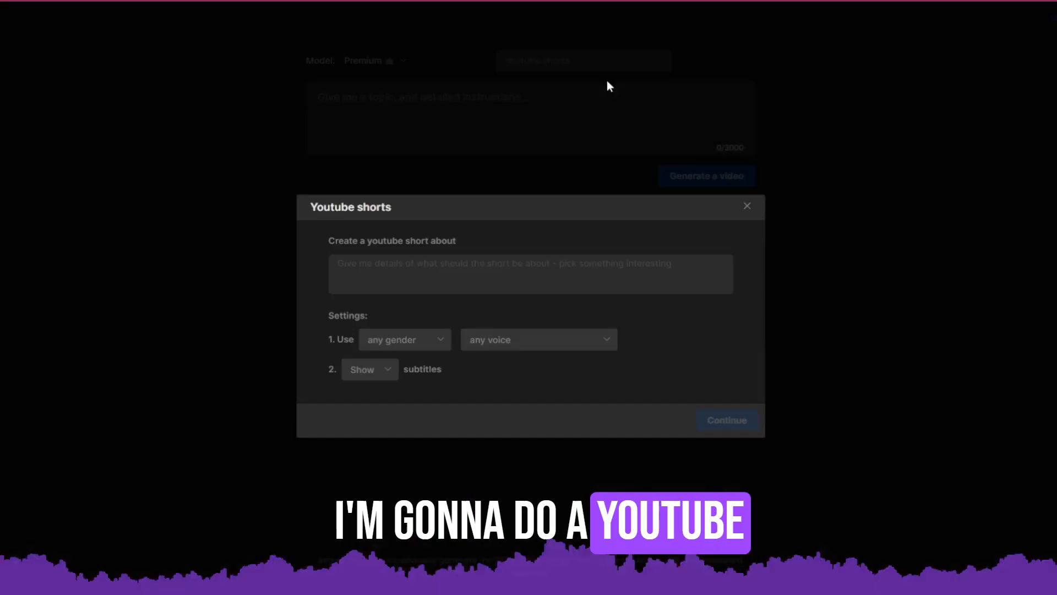
left_click(531, 274)
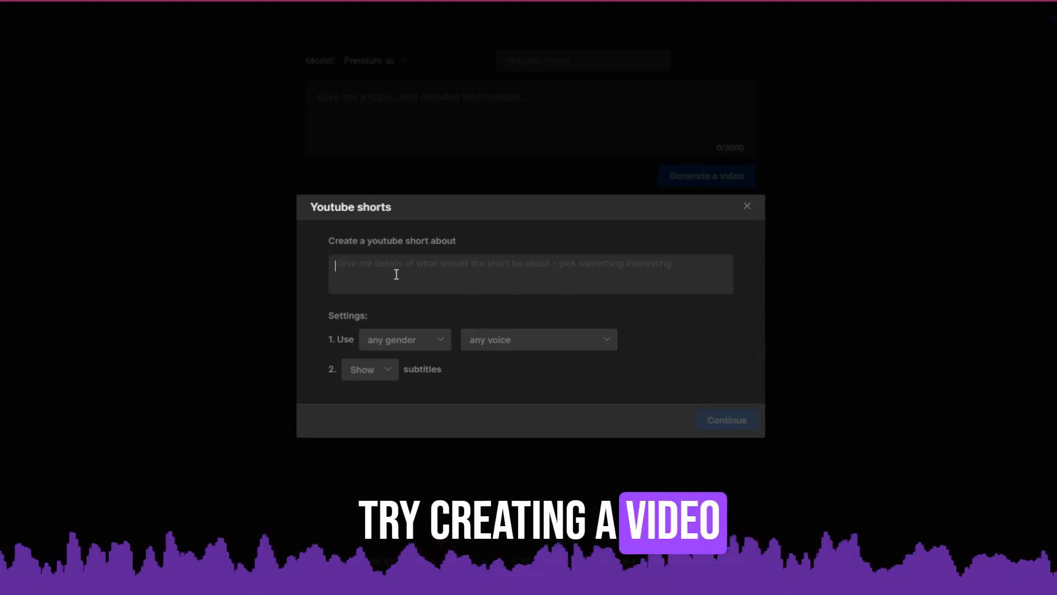
type("Anim")
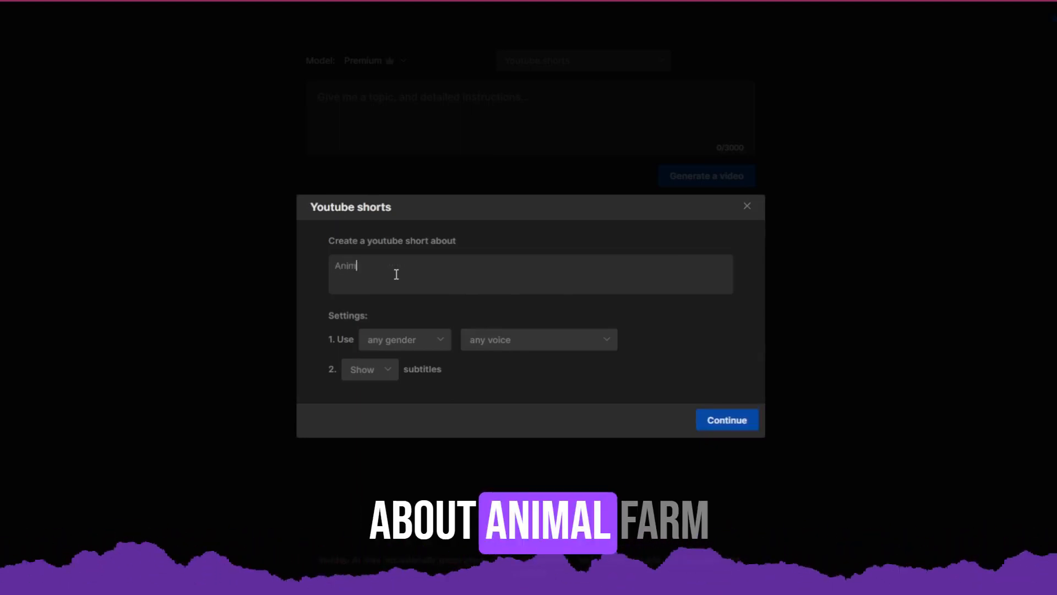
type("al Farm by")
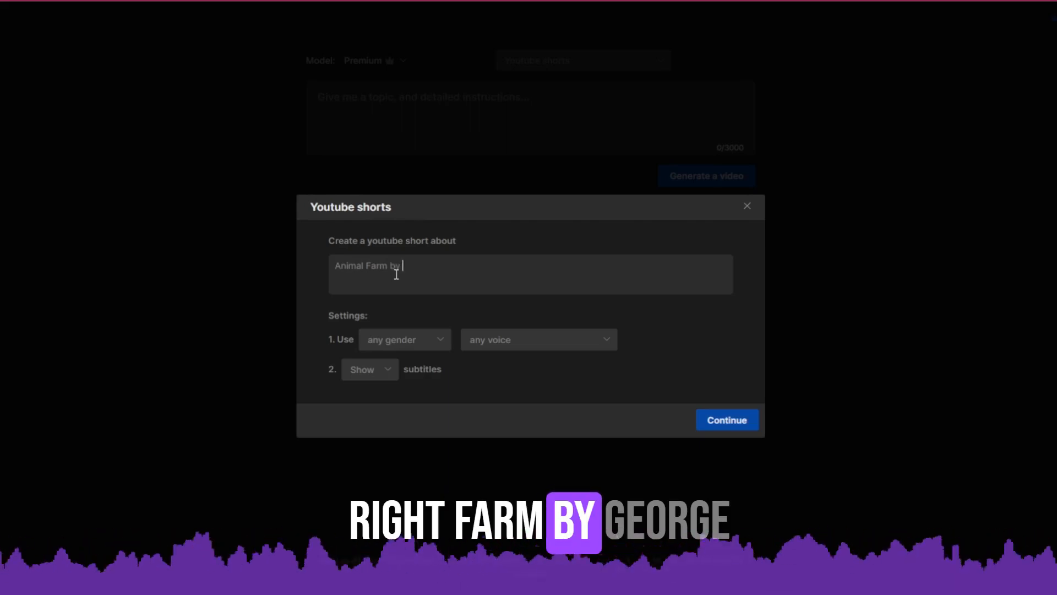
type("George Orwell aimed at primary")
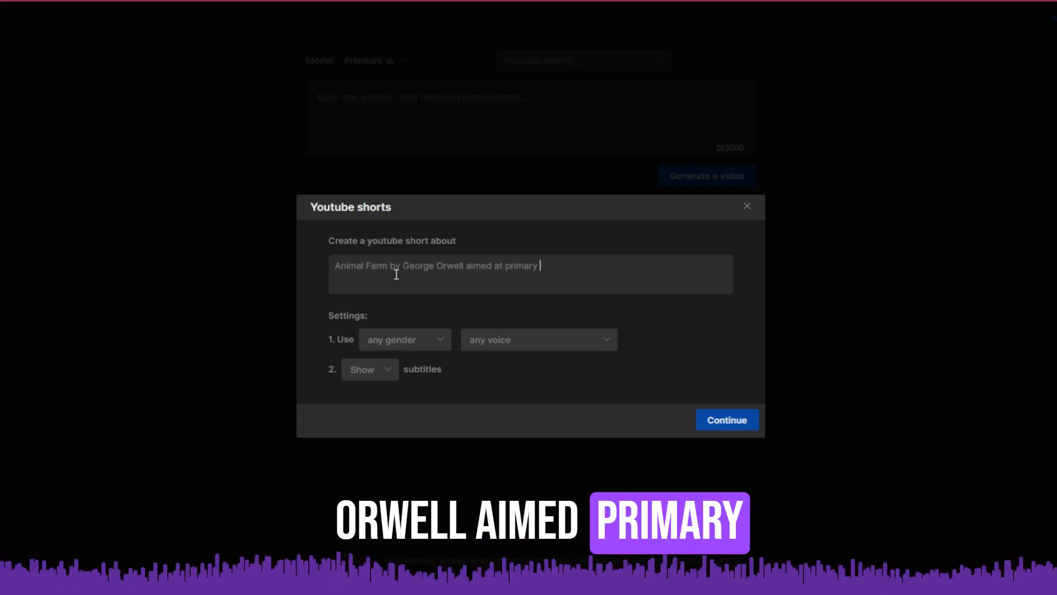
type("school a")
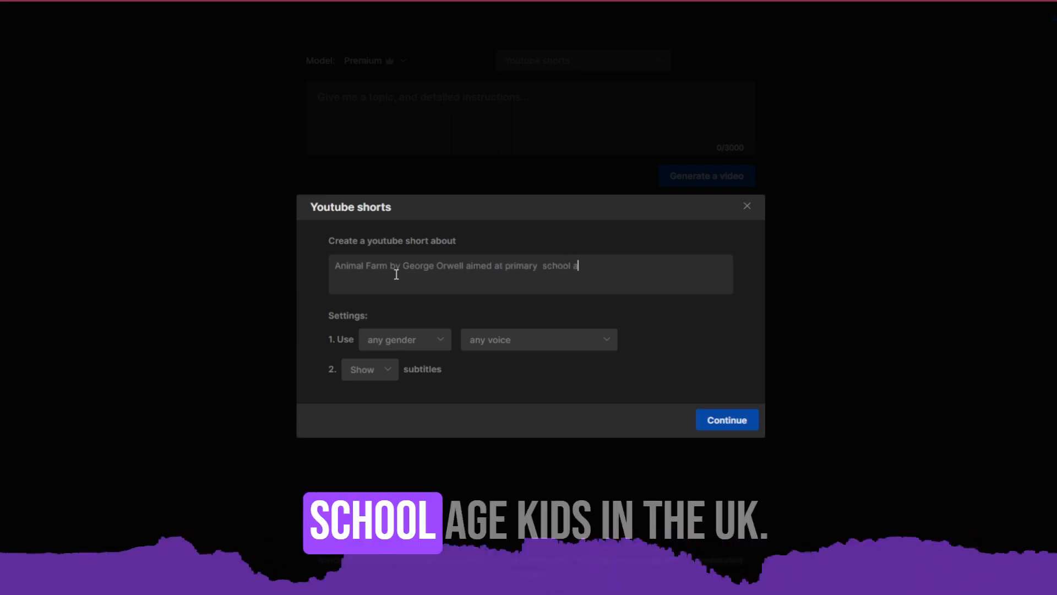
type("age kids in th")
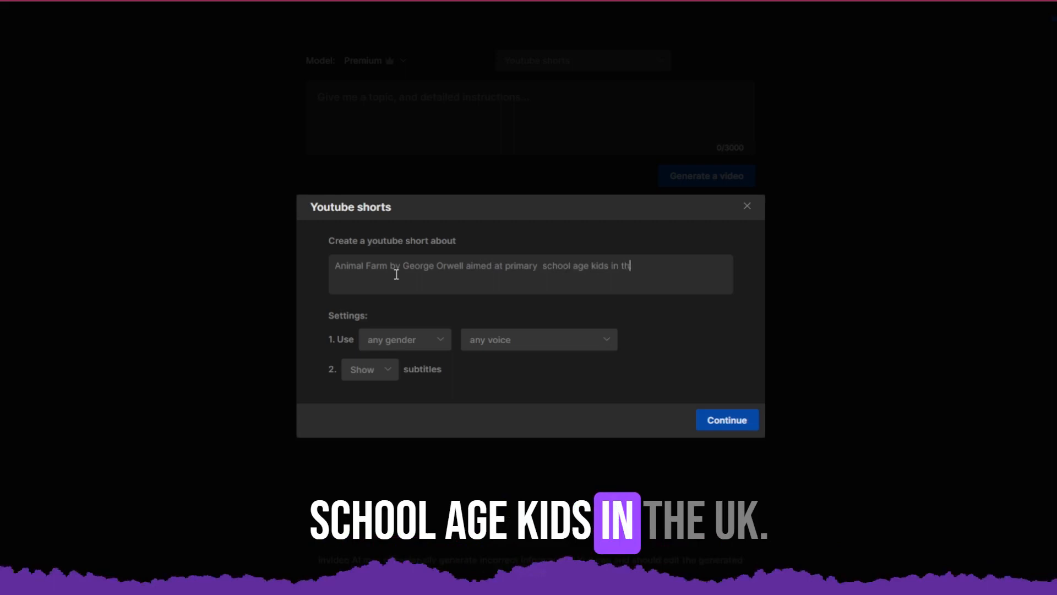
type("e UK")
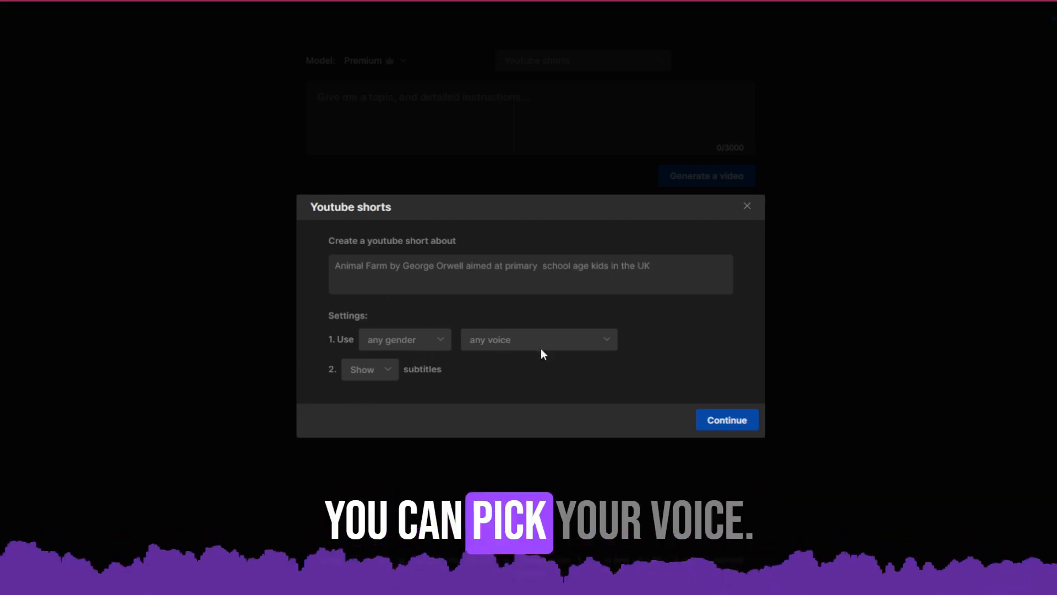
- Set the narrator to a female Northern English voice, subtitles left on Show
left_click(403, 339)
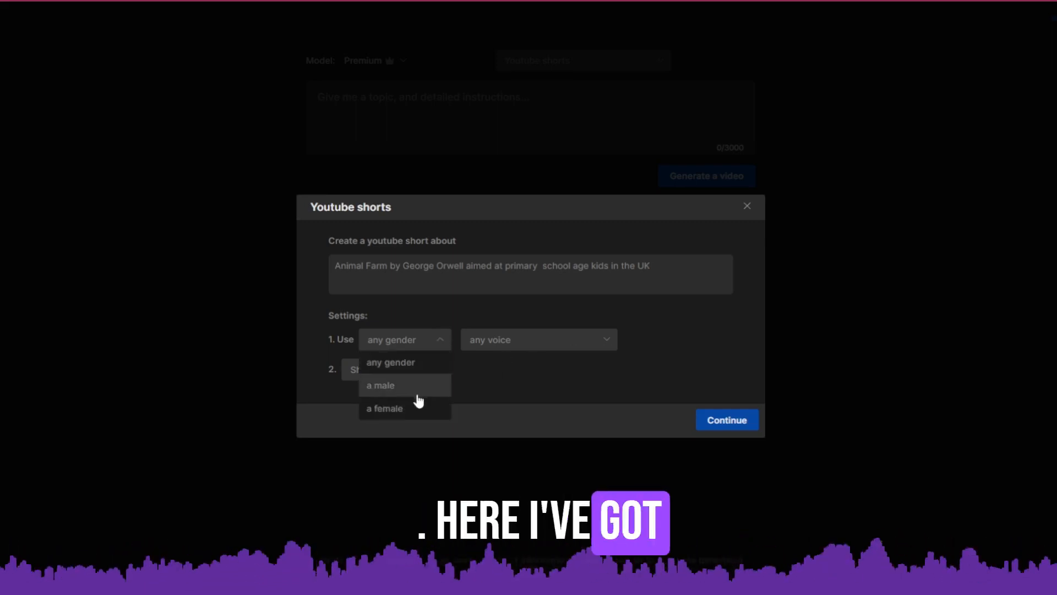
mouse_move(414, 410)
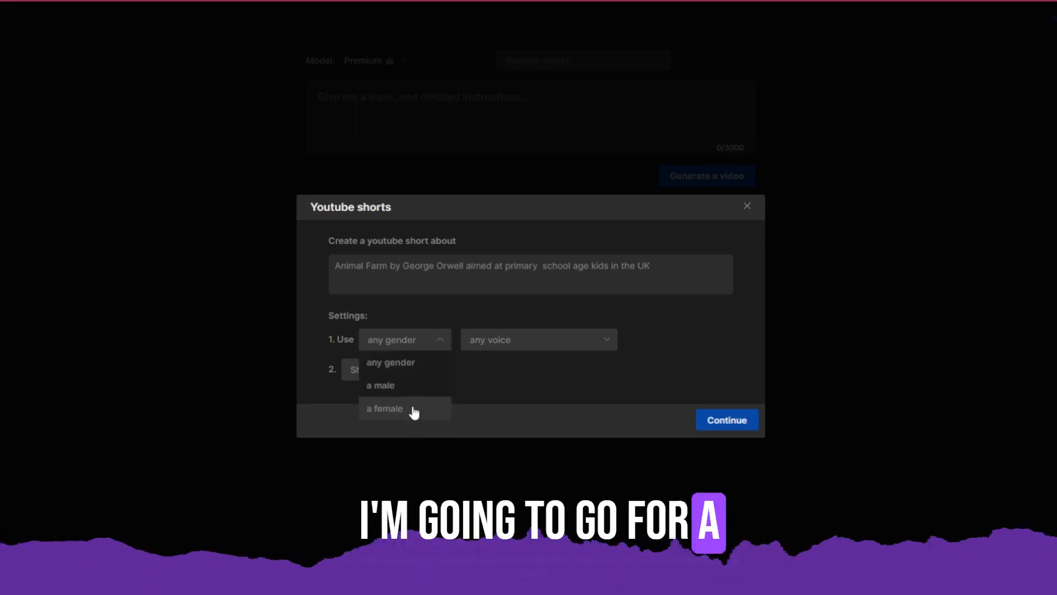
left_click(383, 407)
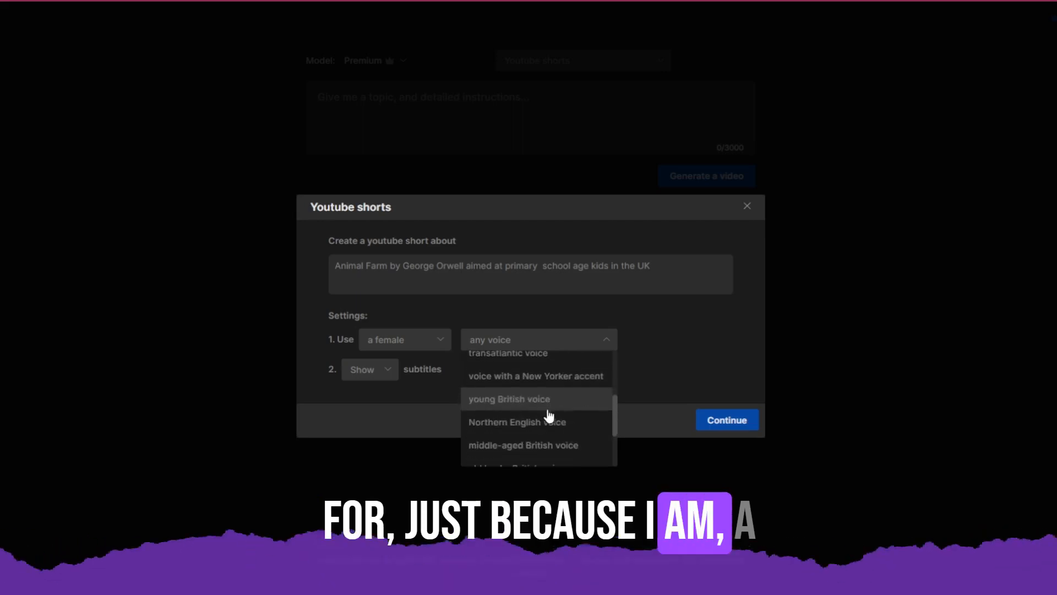
left_click(516, 421)
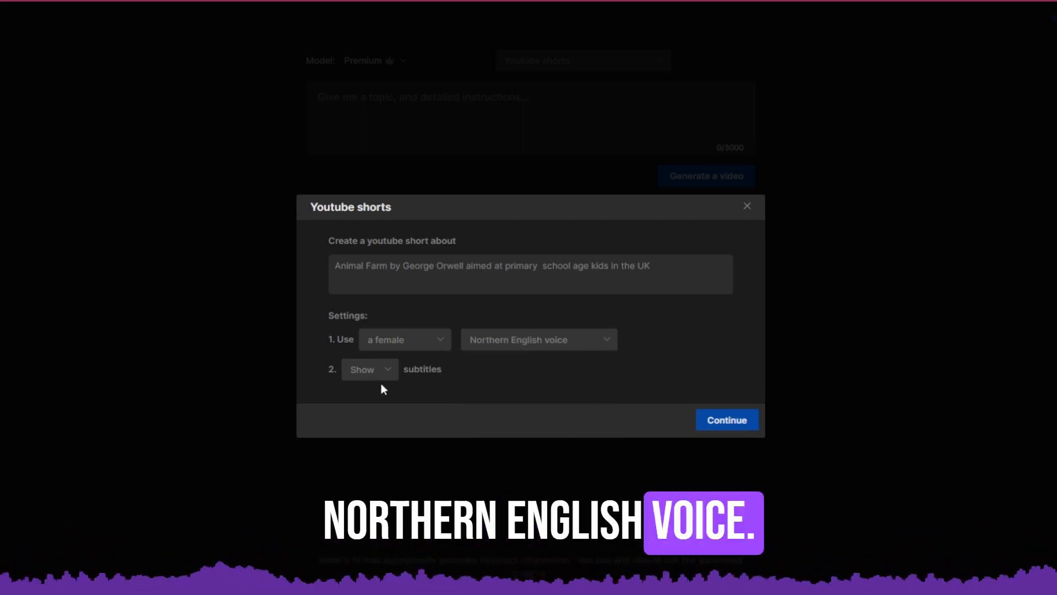
mouse_move(339, 396)
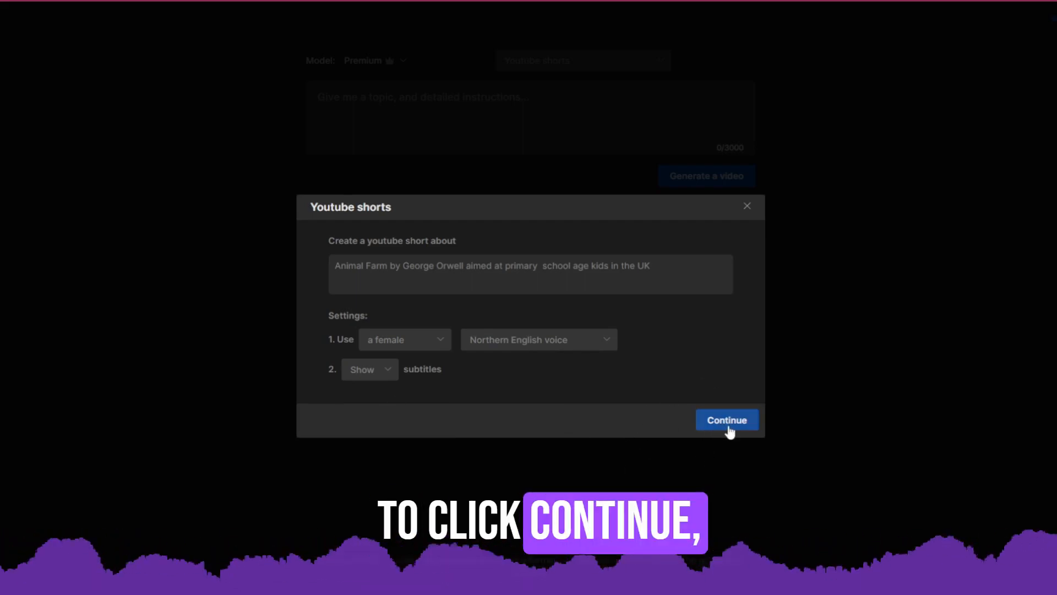
- Continue from the Youtube shorts dialog to fill the prompt box
left_click(725, 420)
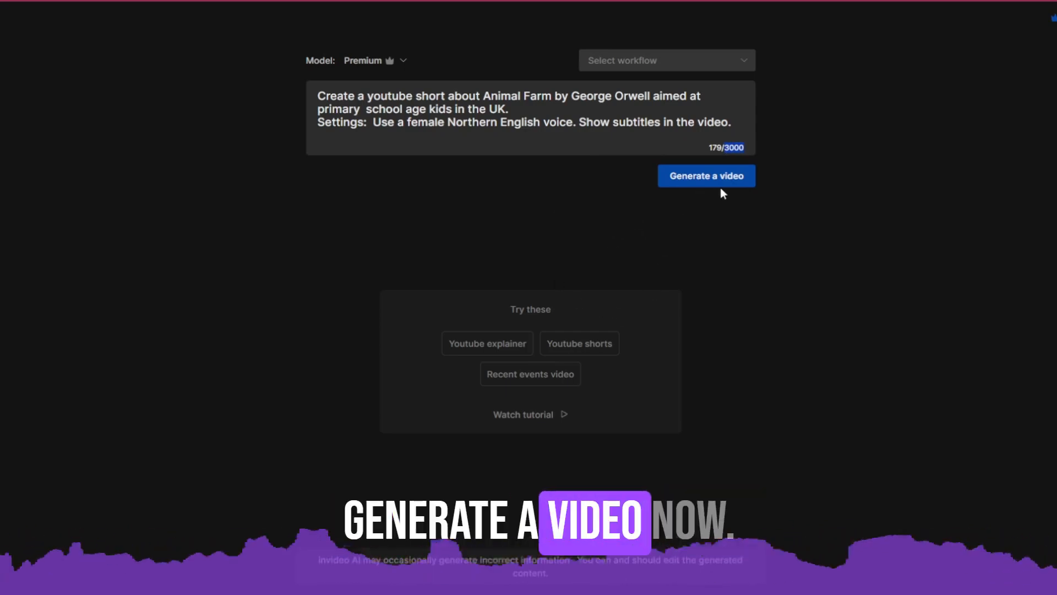
- Submit the Animal Farm prompt for generation, landing in the queue at number 63
left_click(706, 175)
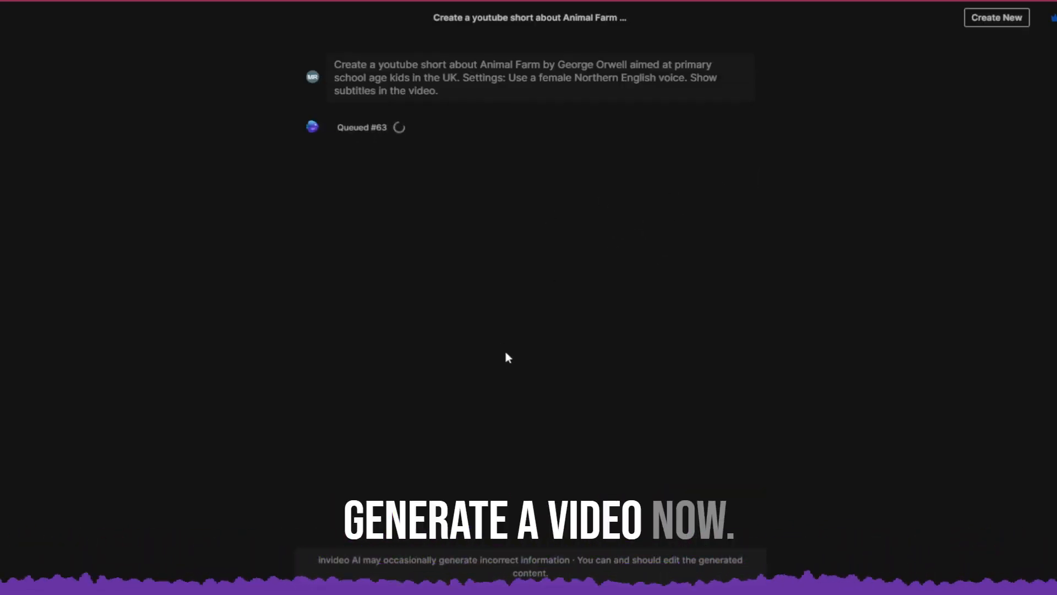
mouse_move(357, 125)
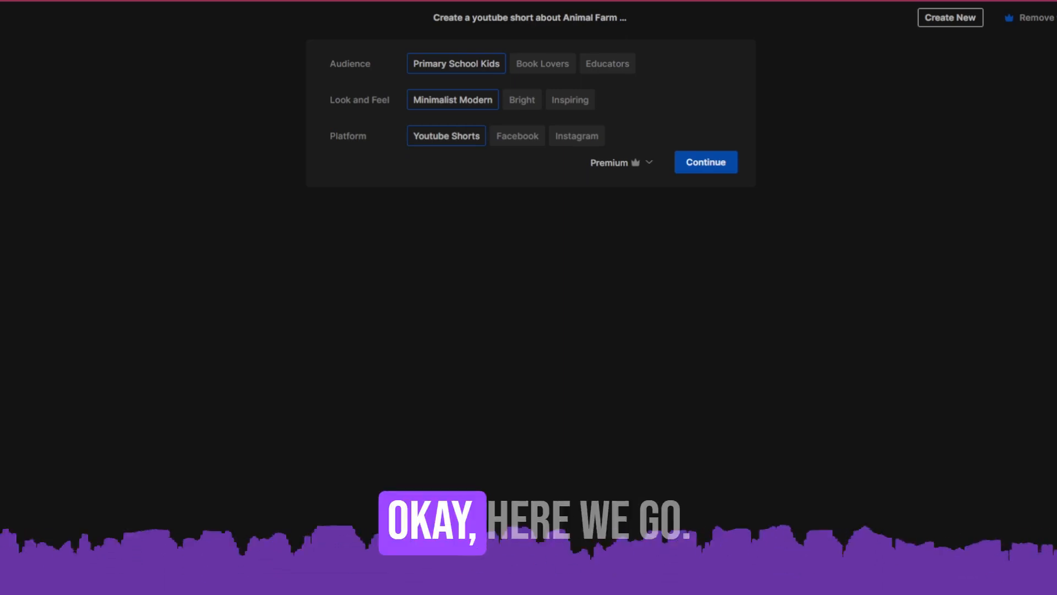
mouse_move(980, 187)
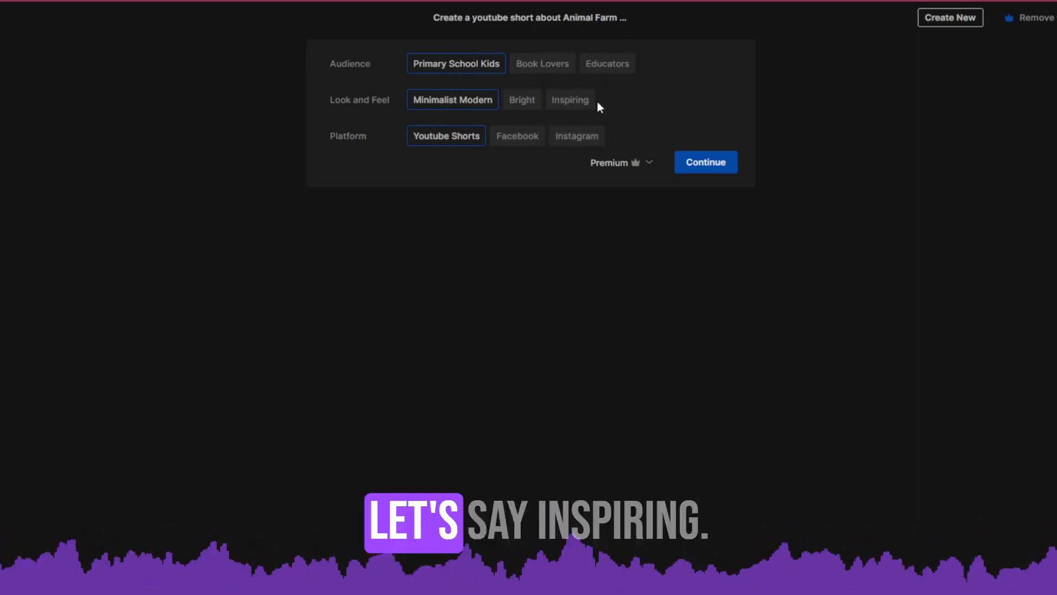
- Choose Inspiring look, keep Primary School Kids and Youtube Shorts, and continue
left_click(569, 100)
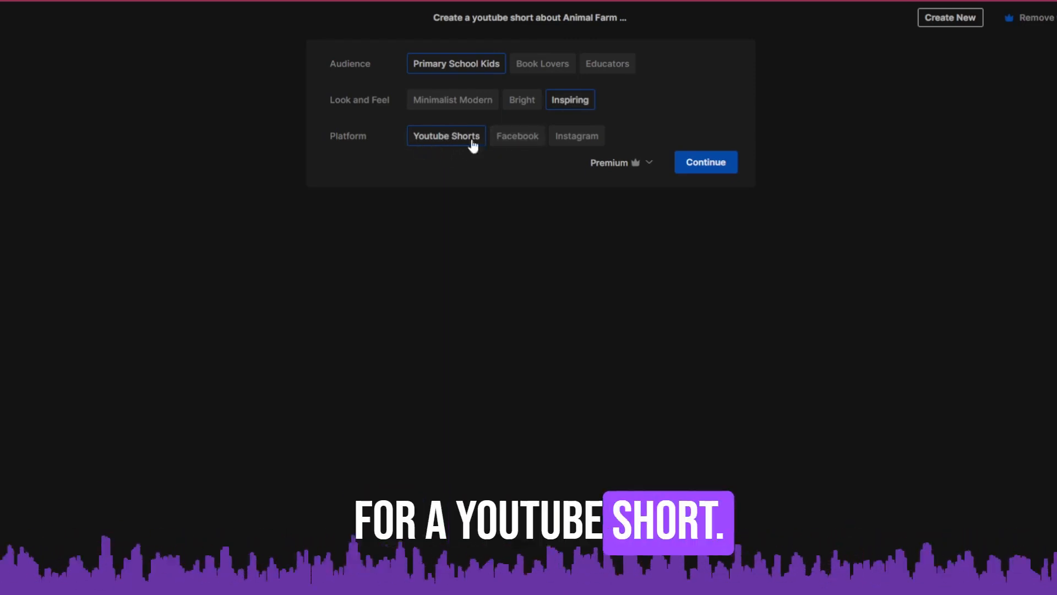
mouse_move(518, 136)
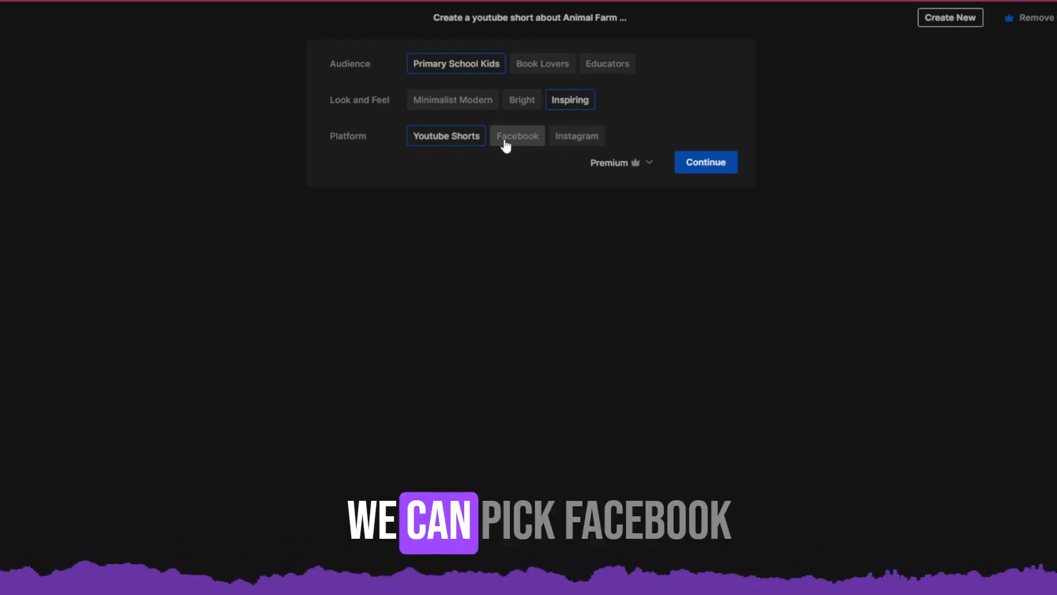
mouse_move(607, 221)
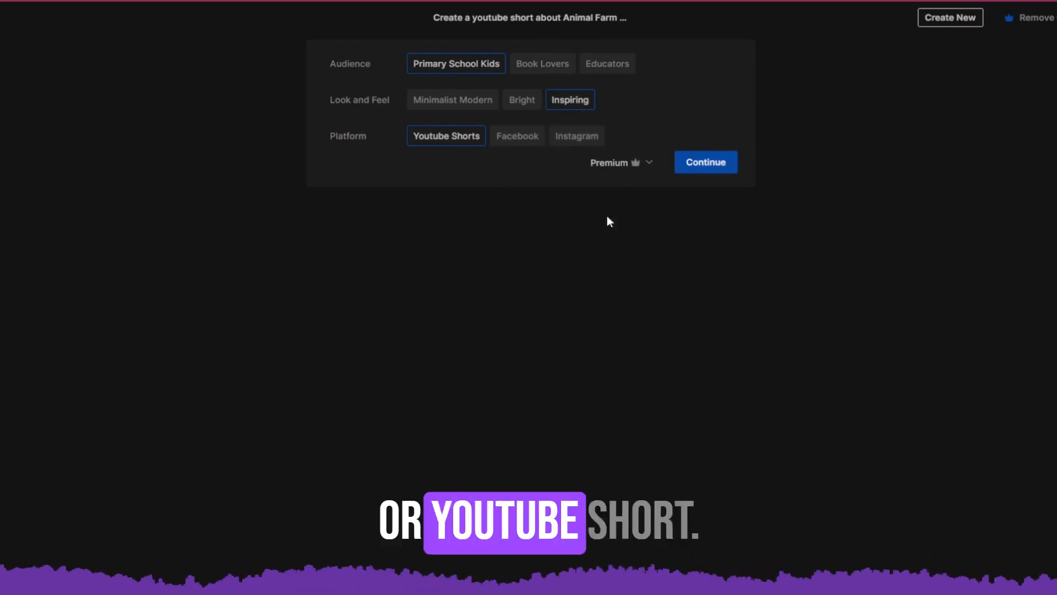
left_click(704, 162)
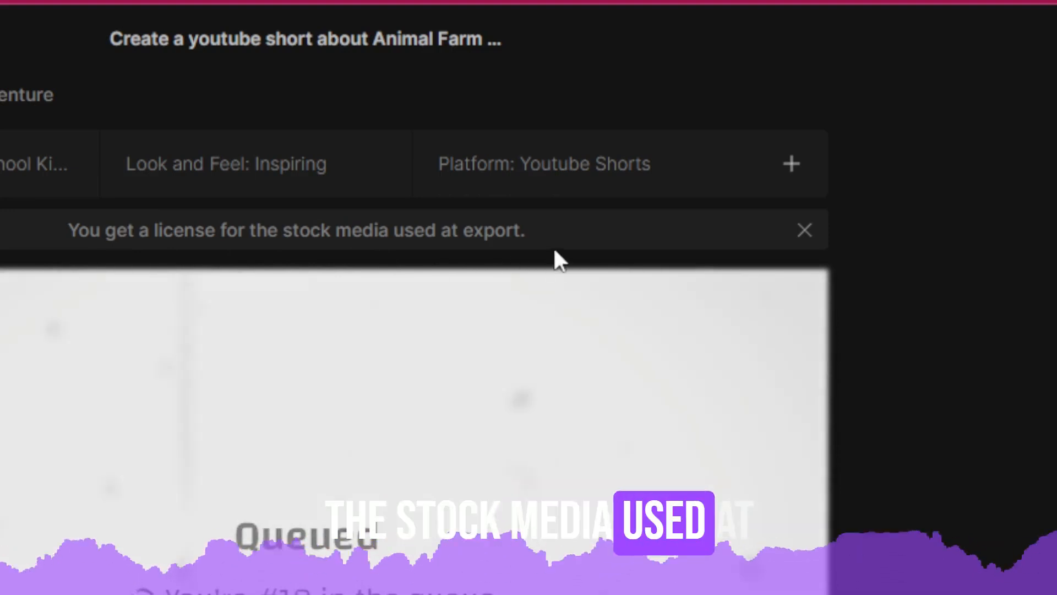
mouse_move(299, 256)
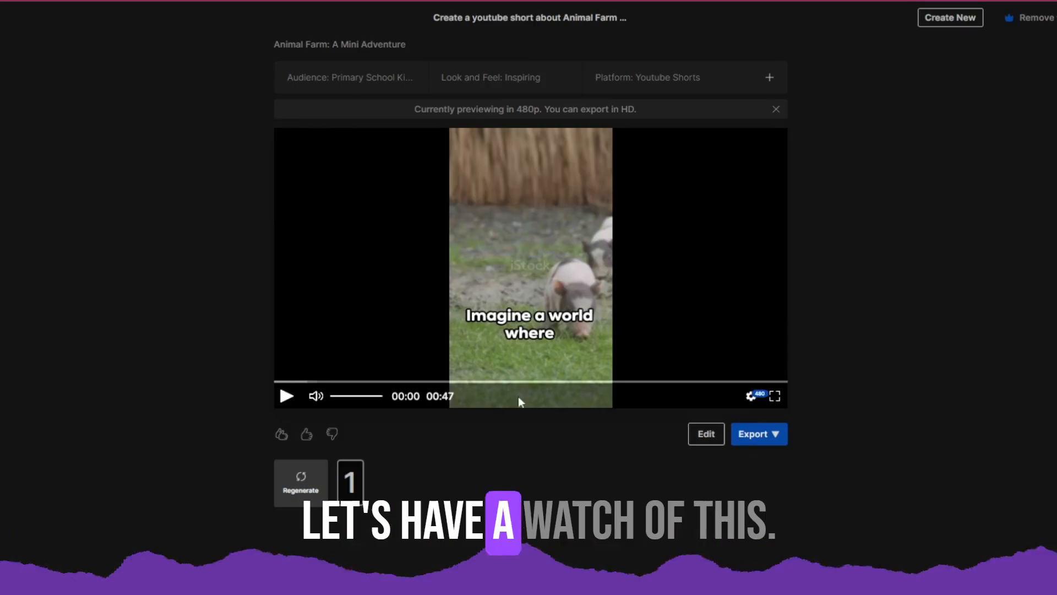
- Play the generated short to the end, then enter editing mode
left_click(774, 395)
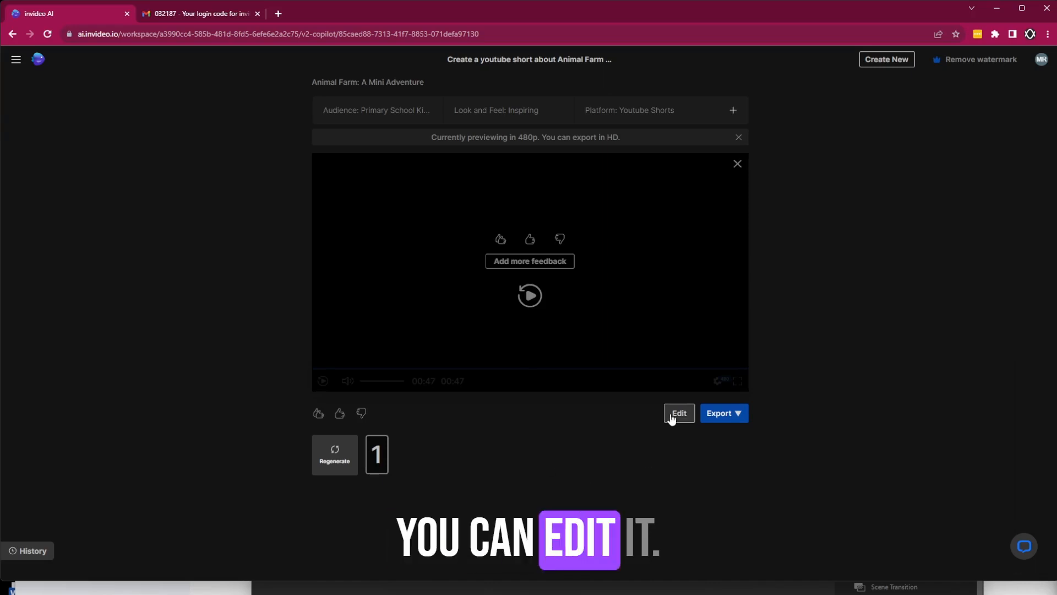
left_click(677, 413)
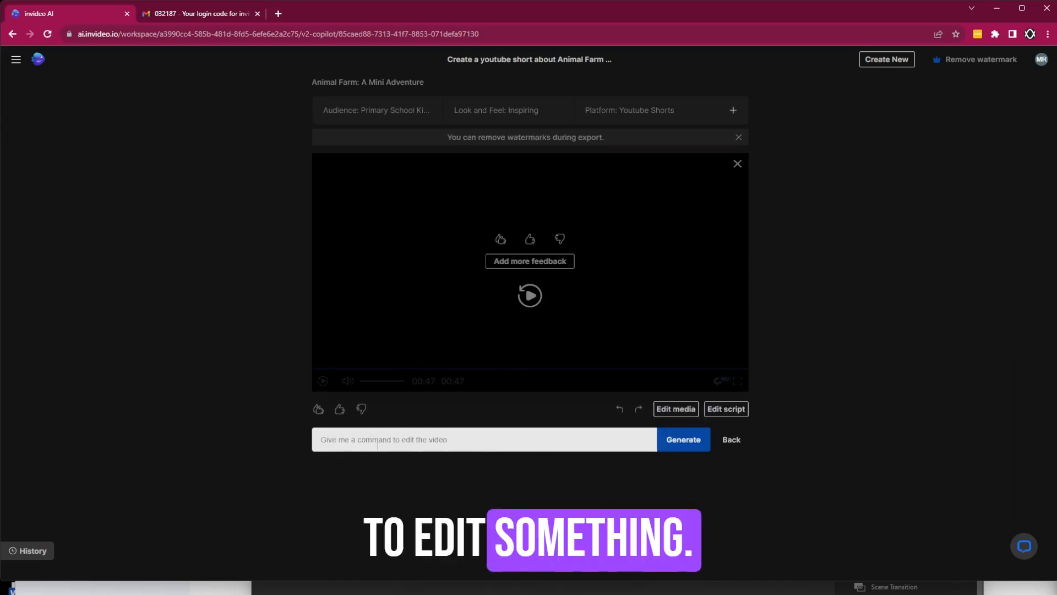
- Send the command 'Can you put a title card at the start?' to the AI
type("Can you put a")
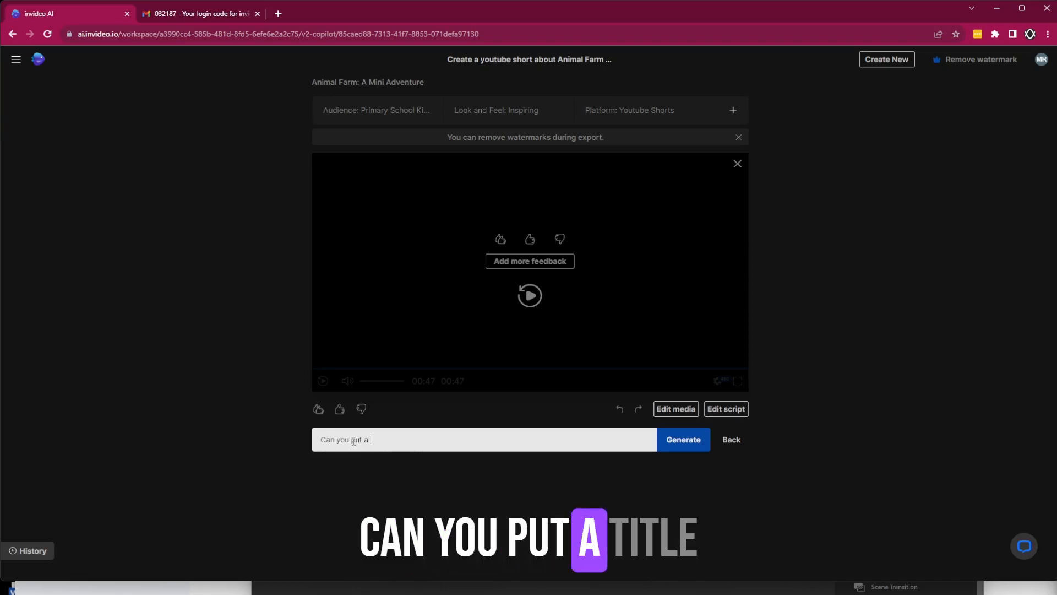
type("title card")
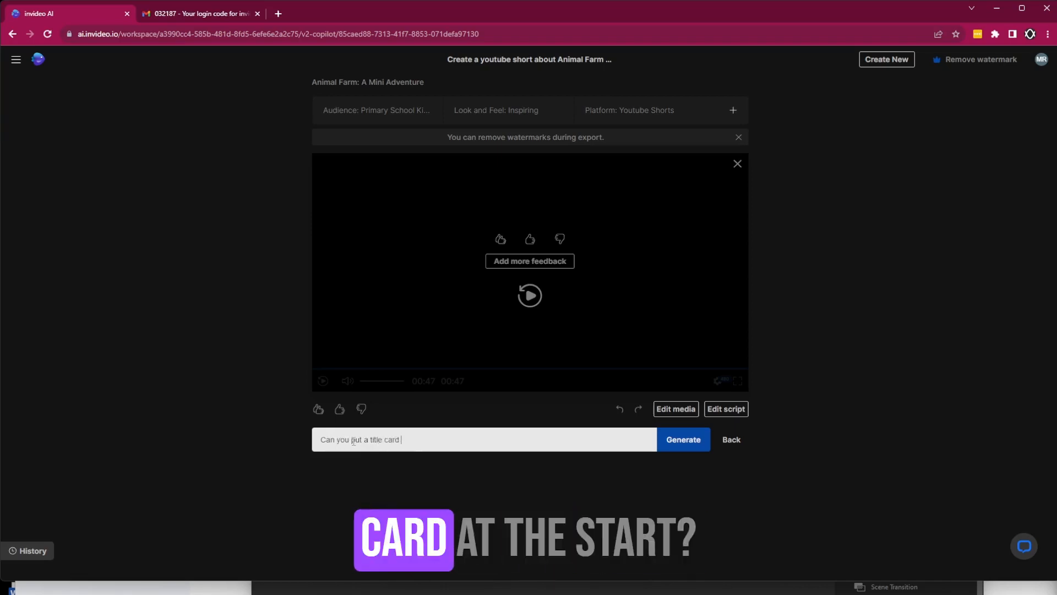
type("at the star")
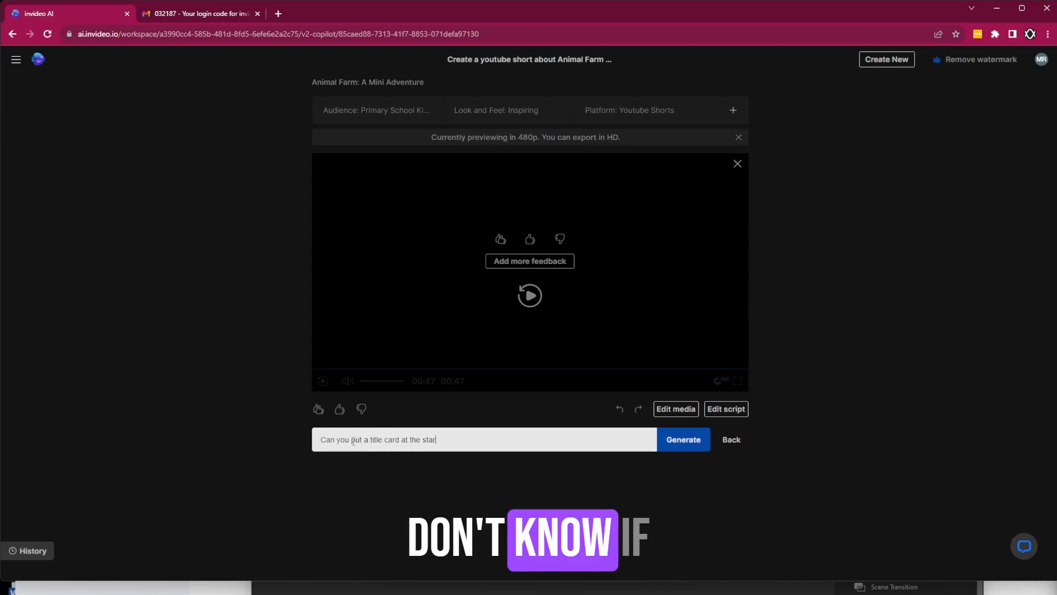
type("t?")
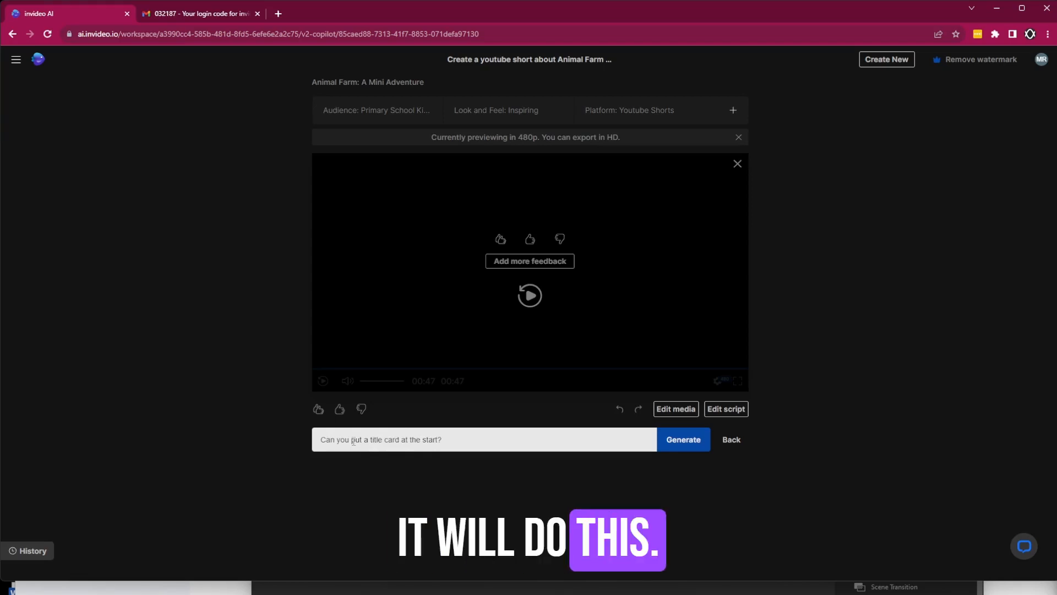
left_click(683, 439)
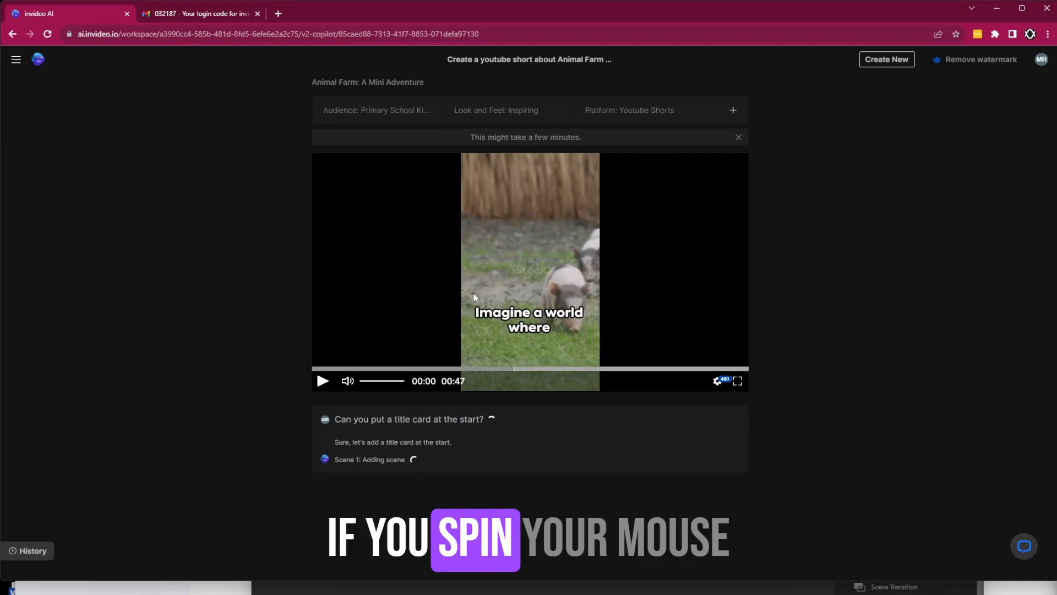
mouse_move(638, 403)
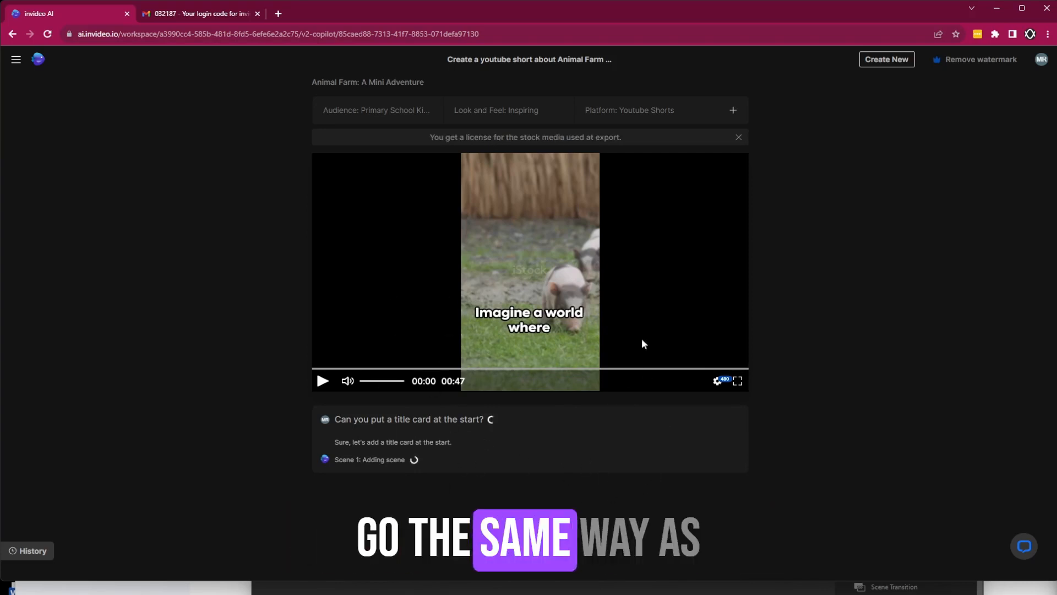
mouse_move(543, 264)
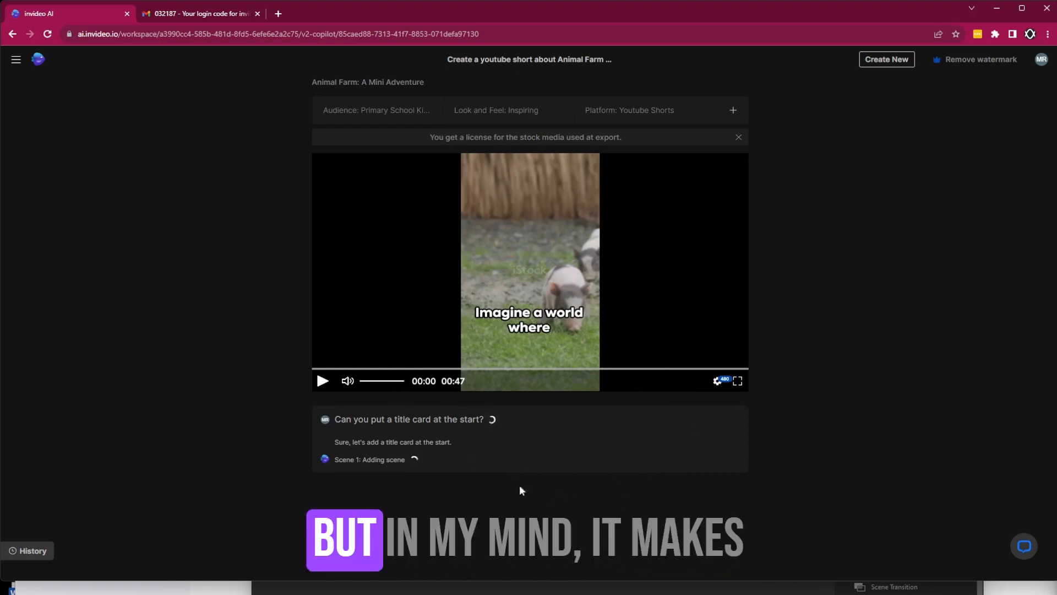
mouse_move(660, 448)
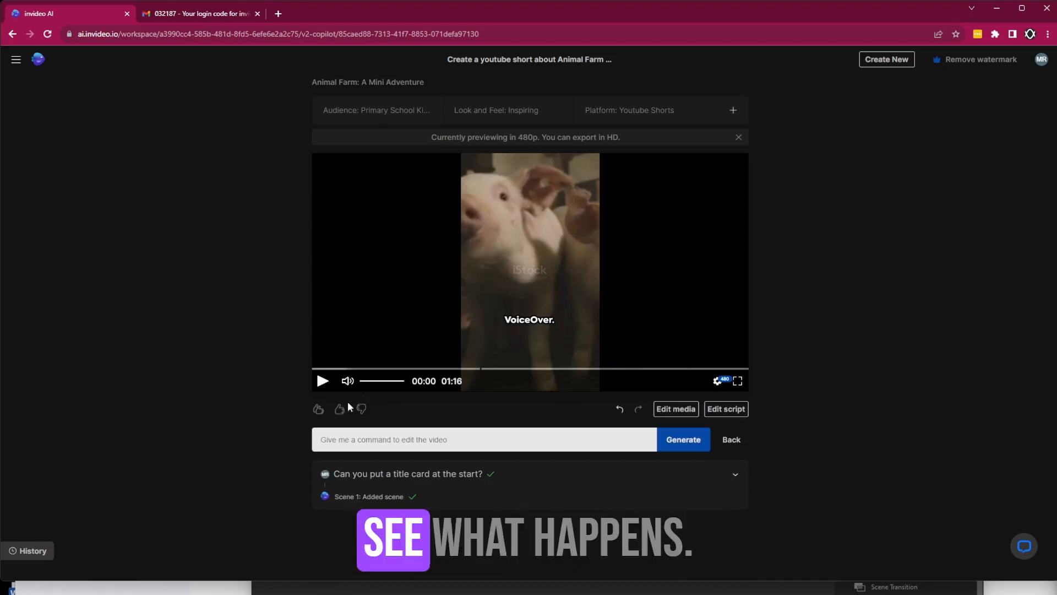
- Play the updated 1:16 preview with the new Scene 1 title card
left_click(322, 380)
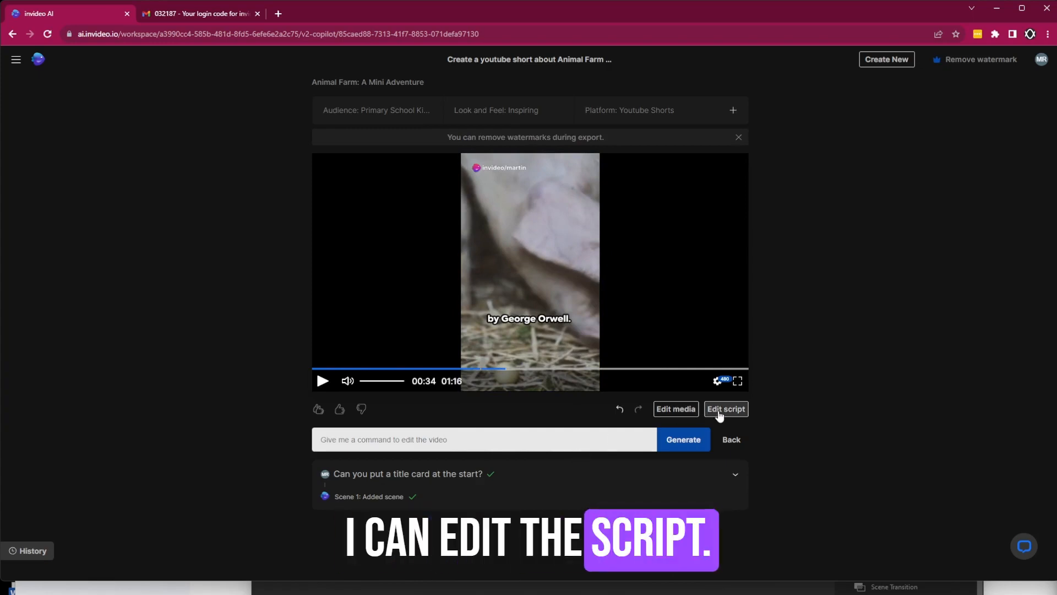
- In the script editor, replace 'usual tech talk' with 'busy lives' in the opening line
left_click(726, 408)
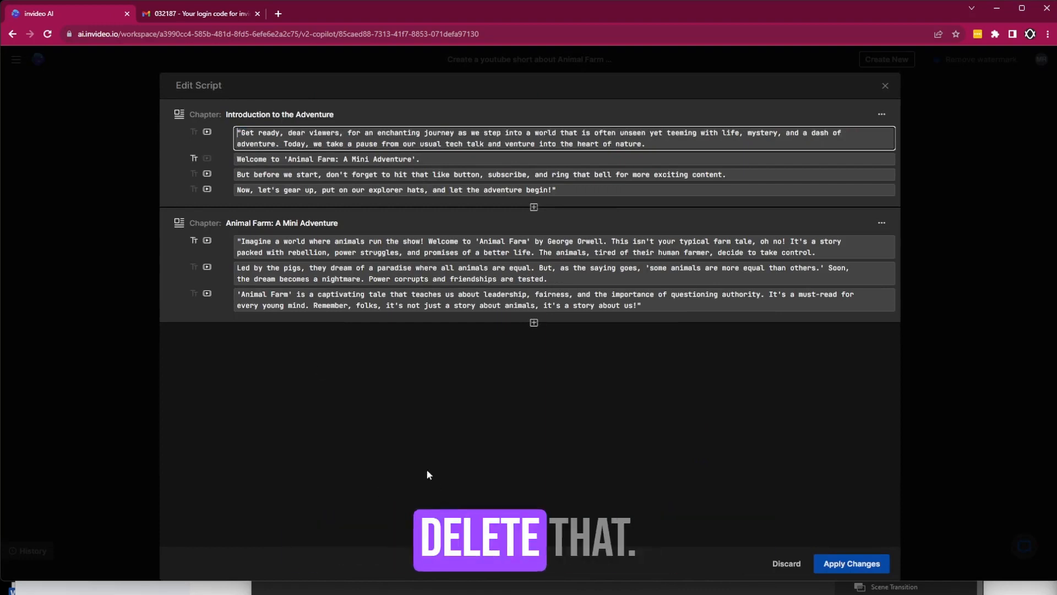
mouse_move(698, 464)
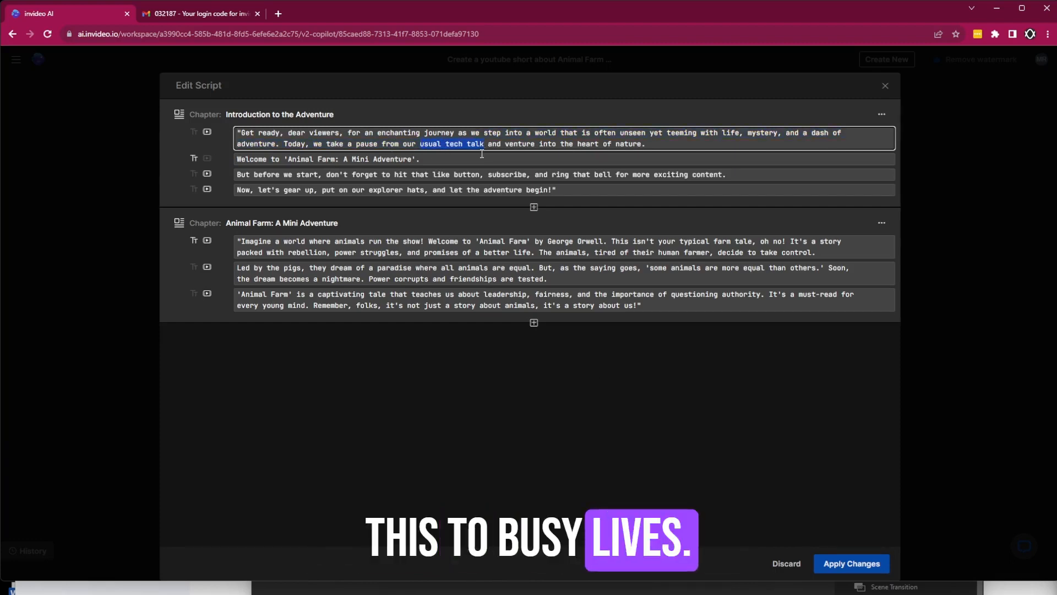
type("busy lives")
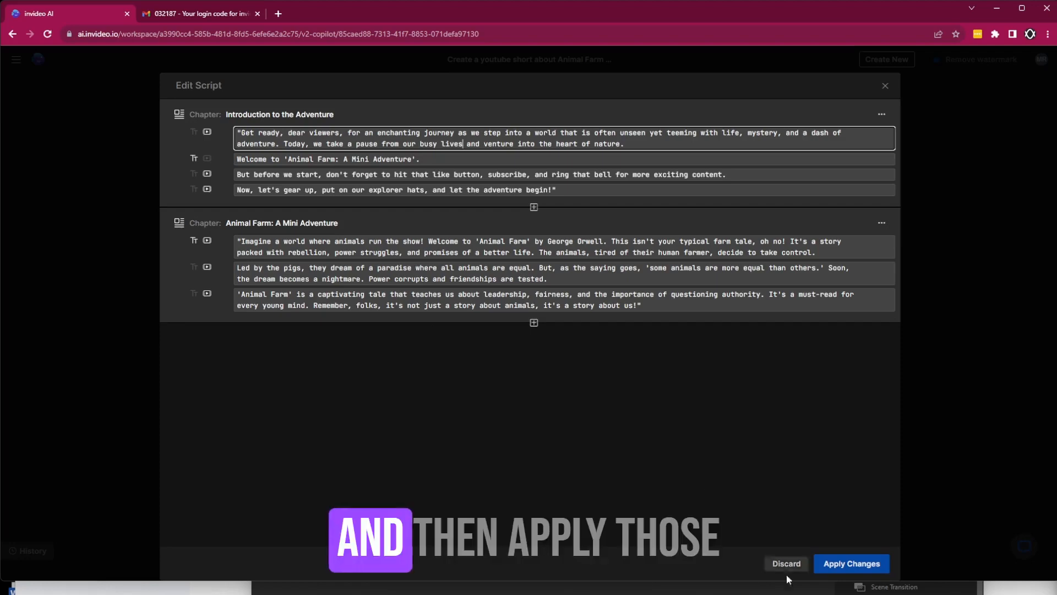
- Apply the reworded script so the Introduction to the Adventure scene regenerates
left_click(851, 562)
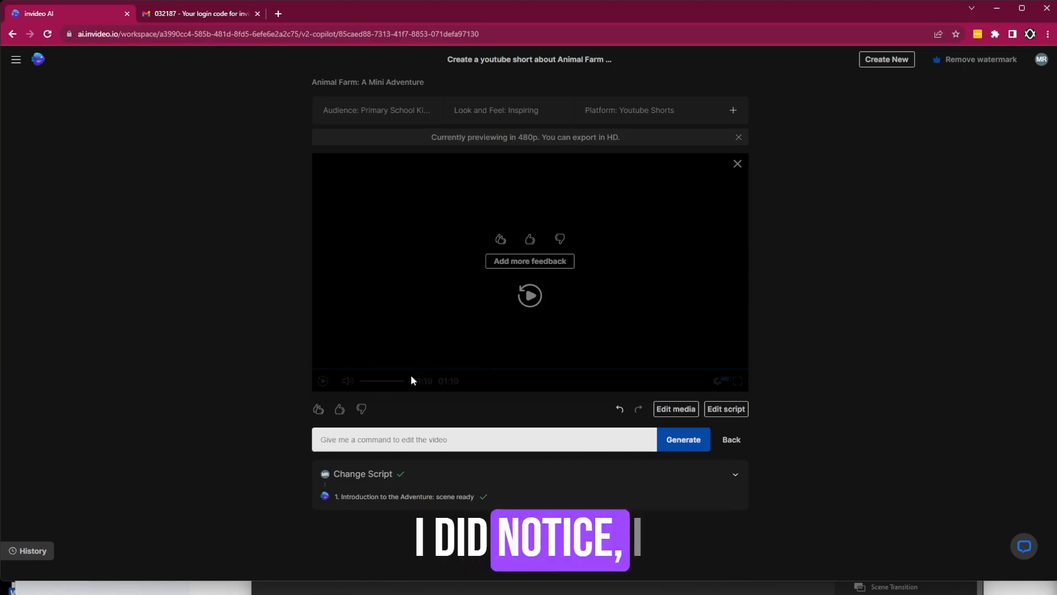
- Send the project to the timeline editor via Export project to timeline
left_click(719, 413)
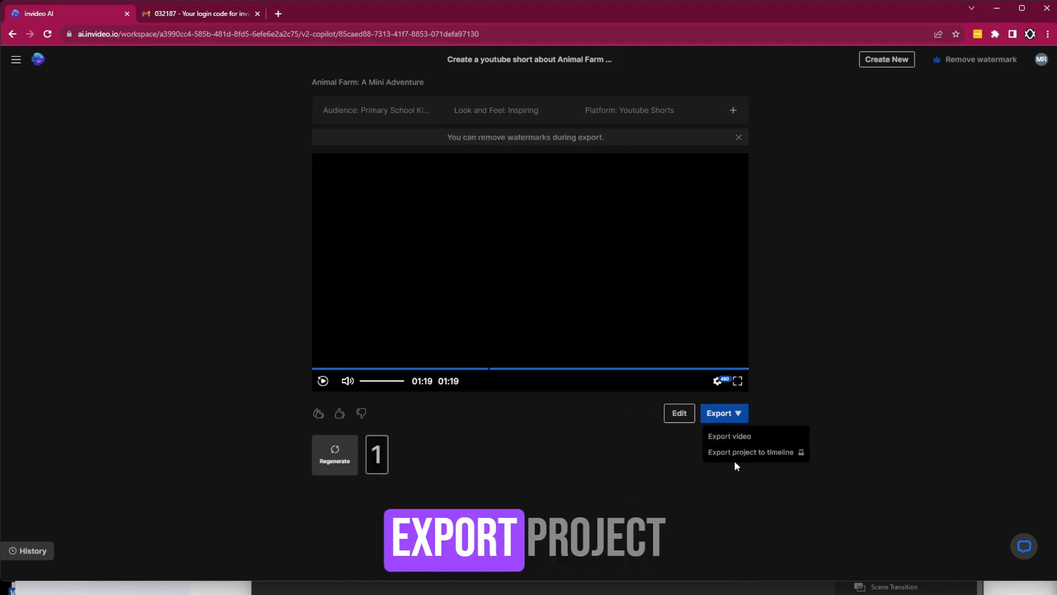
mouse_move(738, 455)
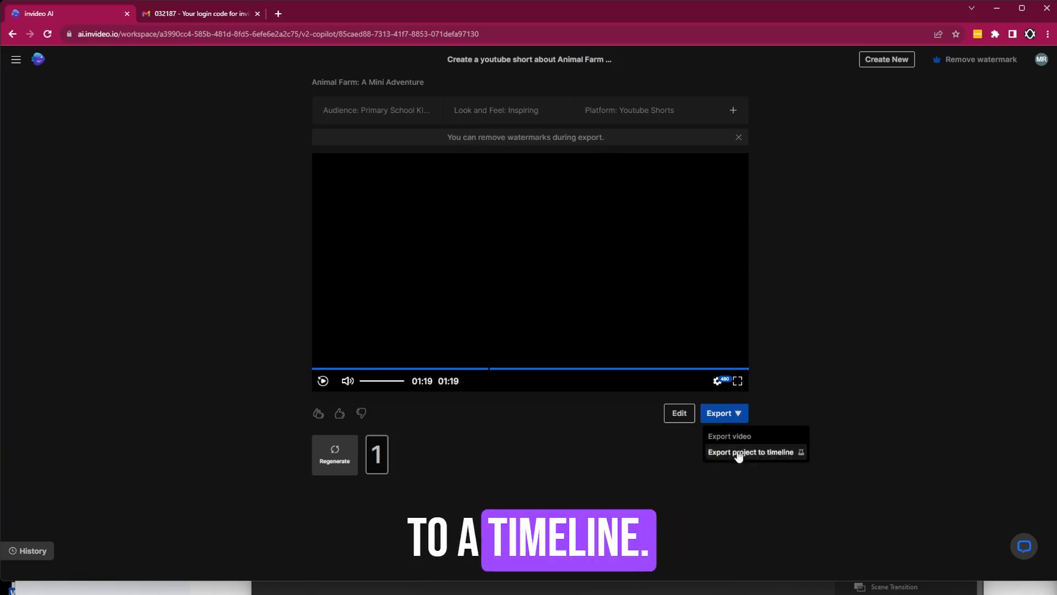
left_click(749, 452)
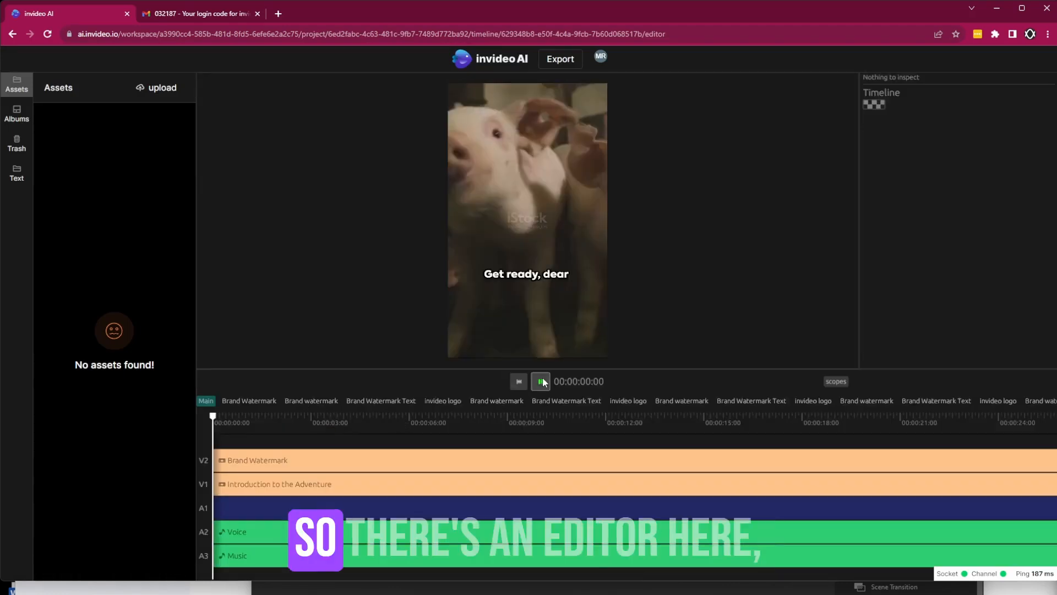
- Play and stop the project twice in the timeline editor, then go back to the AI video page
left_click(539, 381)
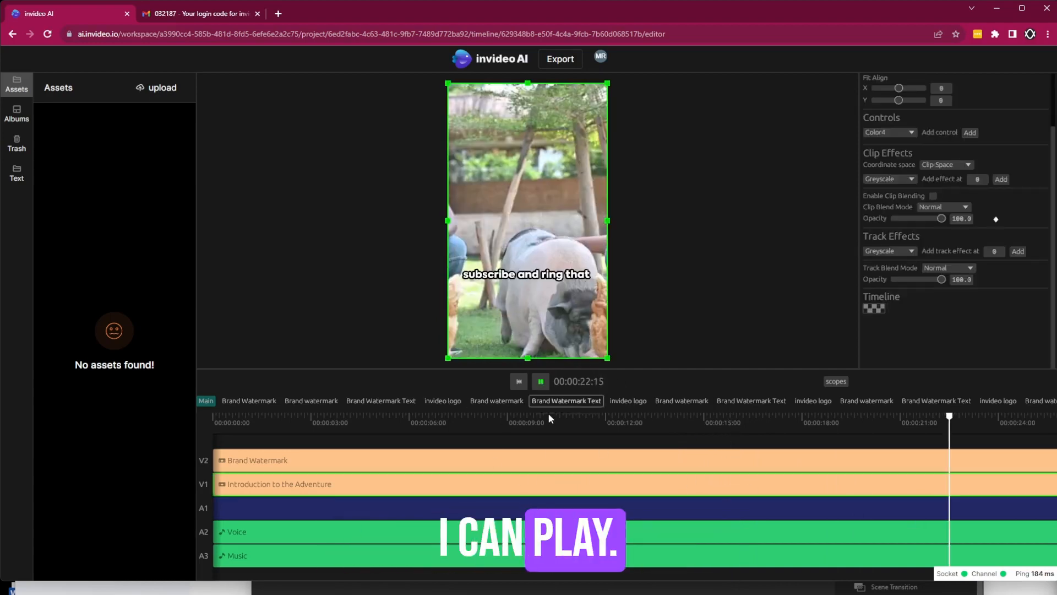
left_click(519, 381)
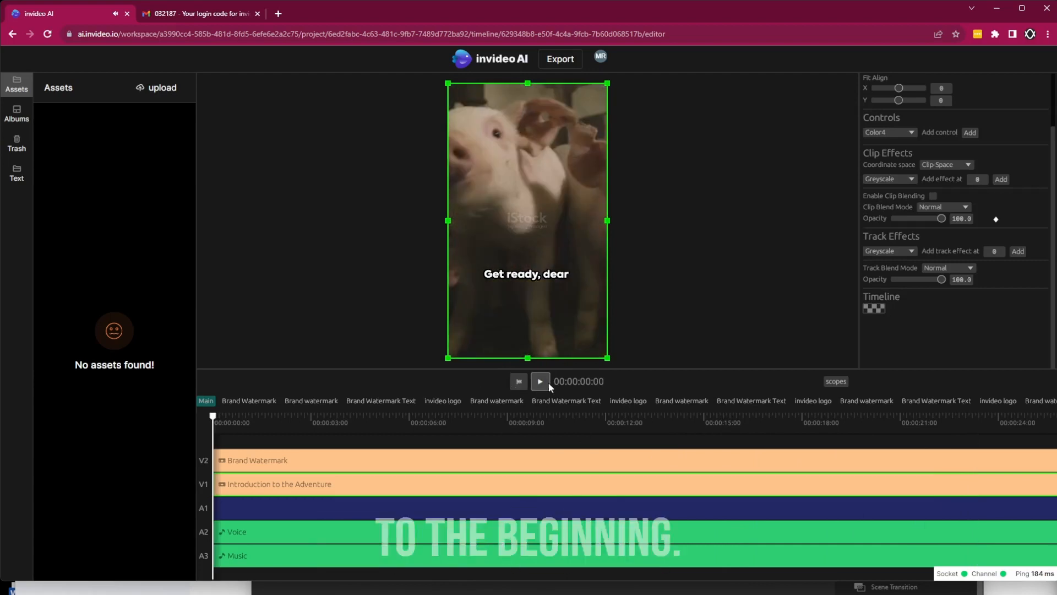
left_click(540, 381)
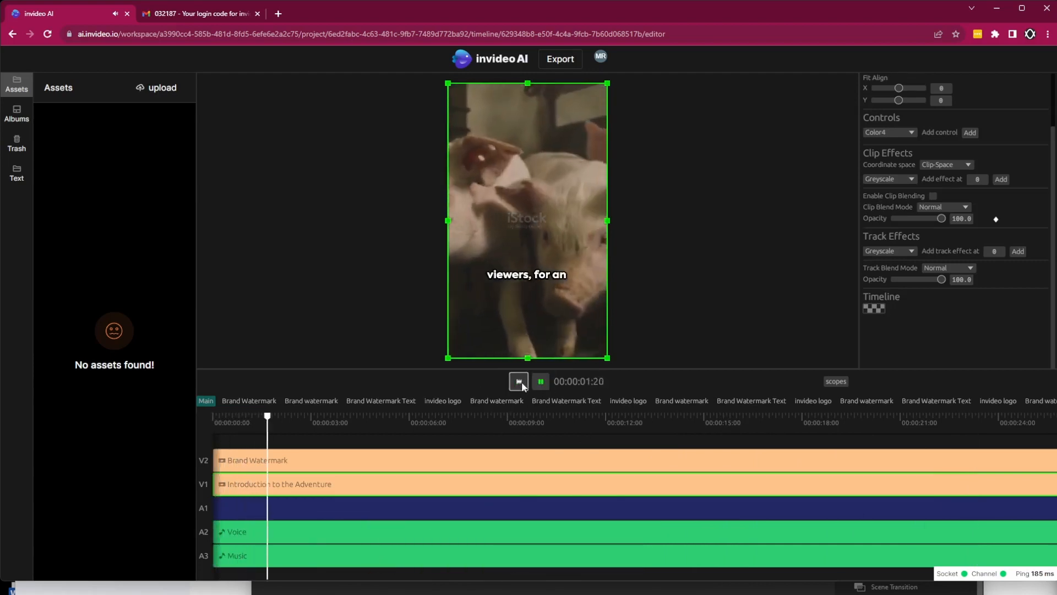
left_click(519, 381)
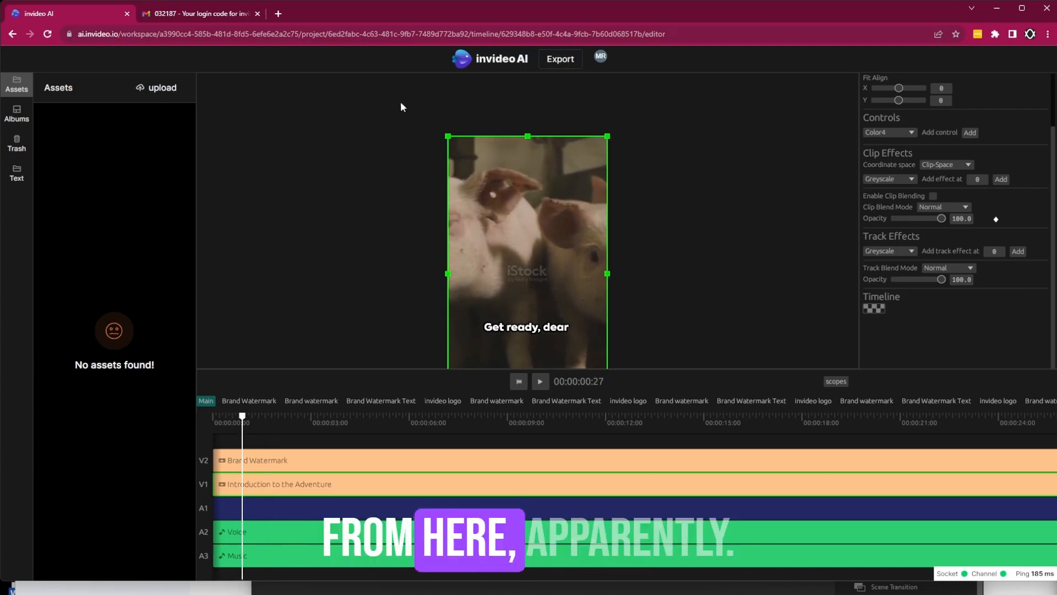
mouse_move(564, 67)
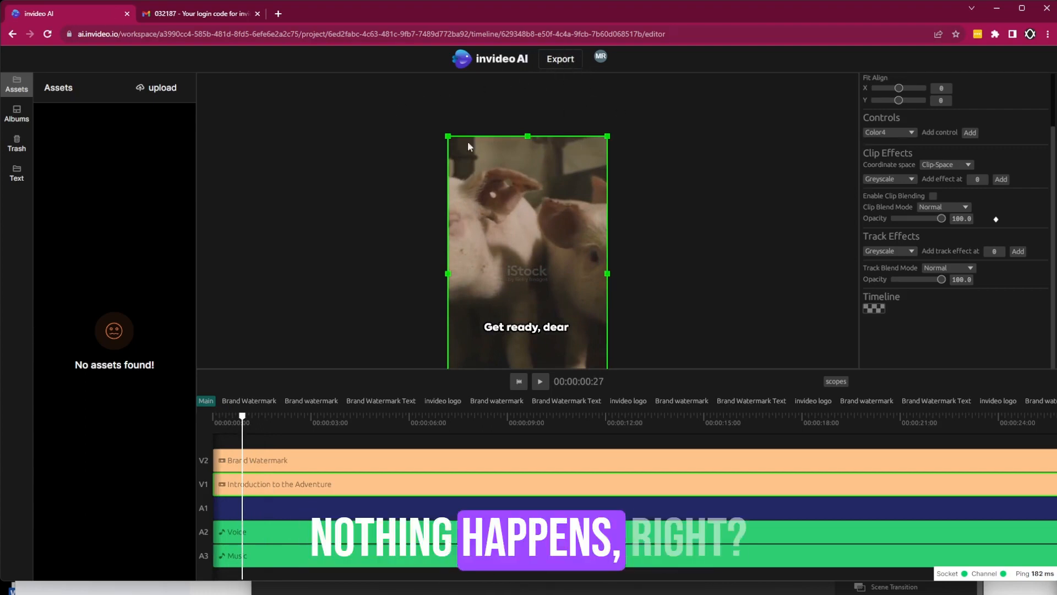
left_click(12, 34)
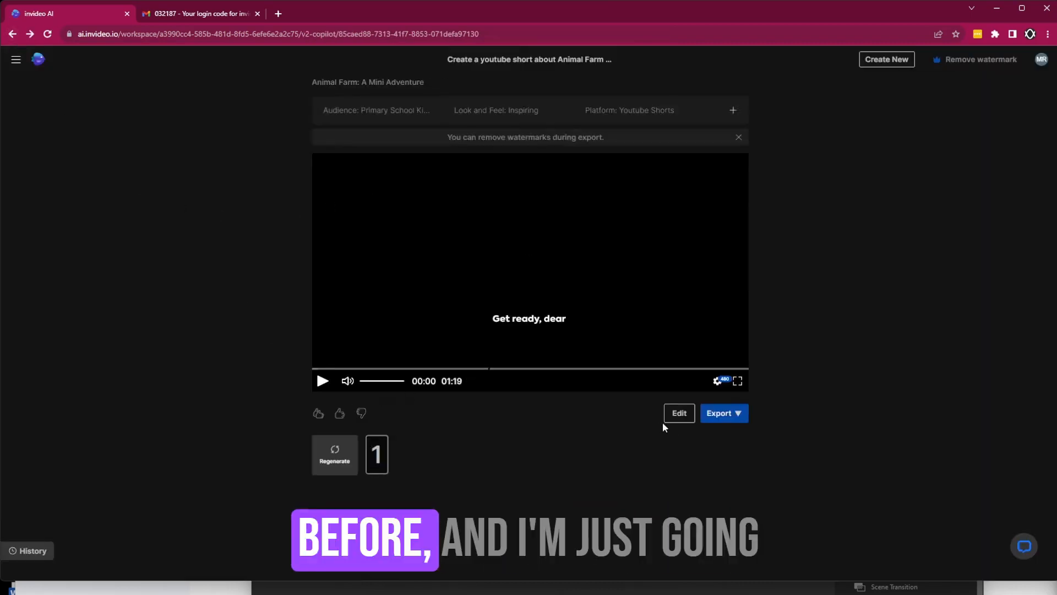
- Submit the video export at 1080p with stock watermarks and normal branding
left_click(719, 413)
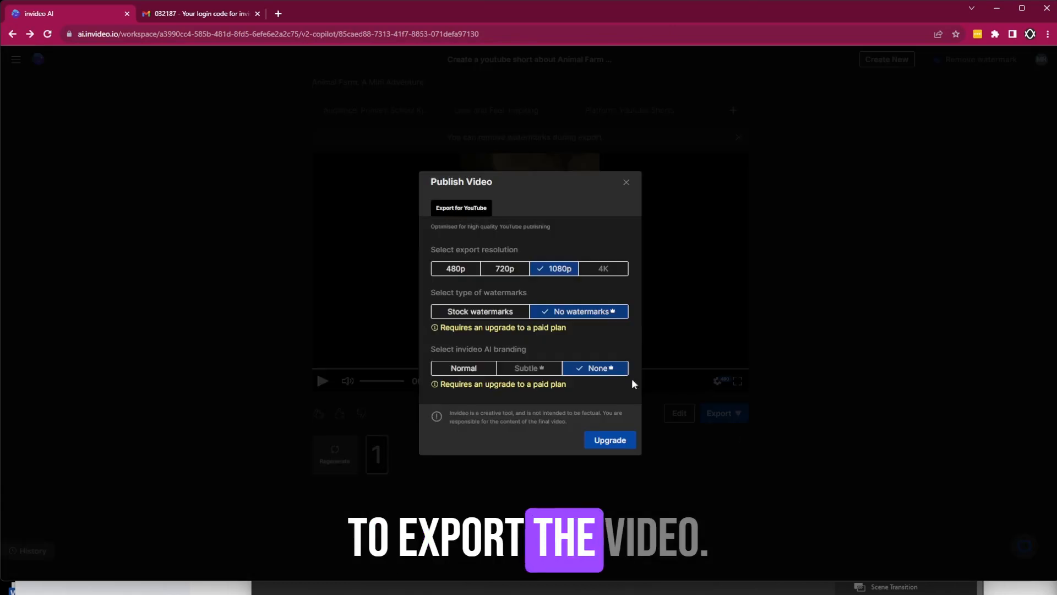
left_click(479, 310)
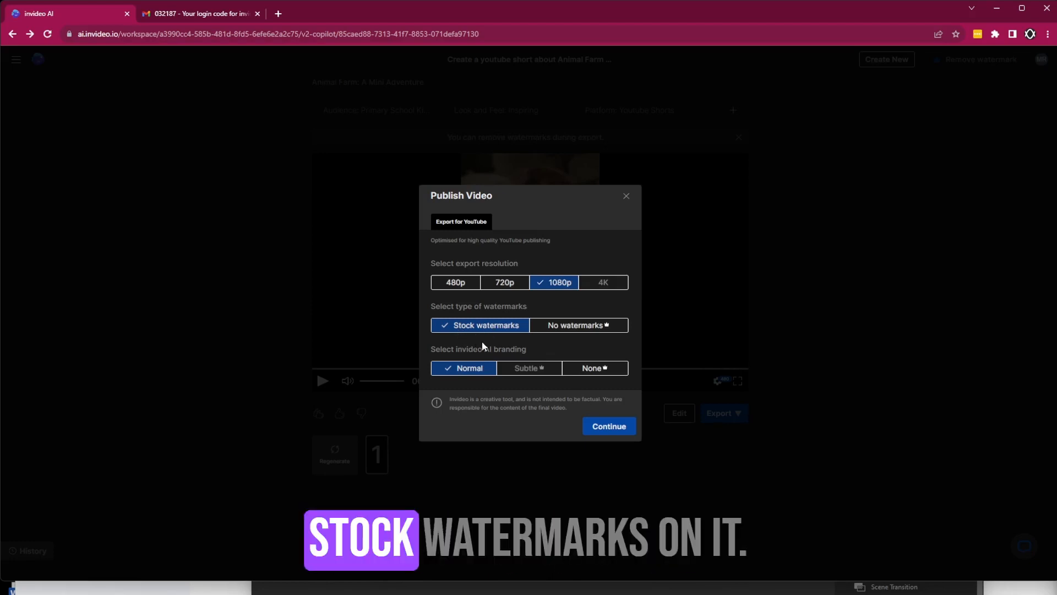
mouse_move(470, 376)
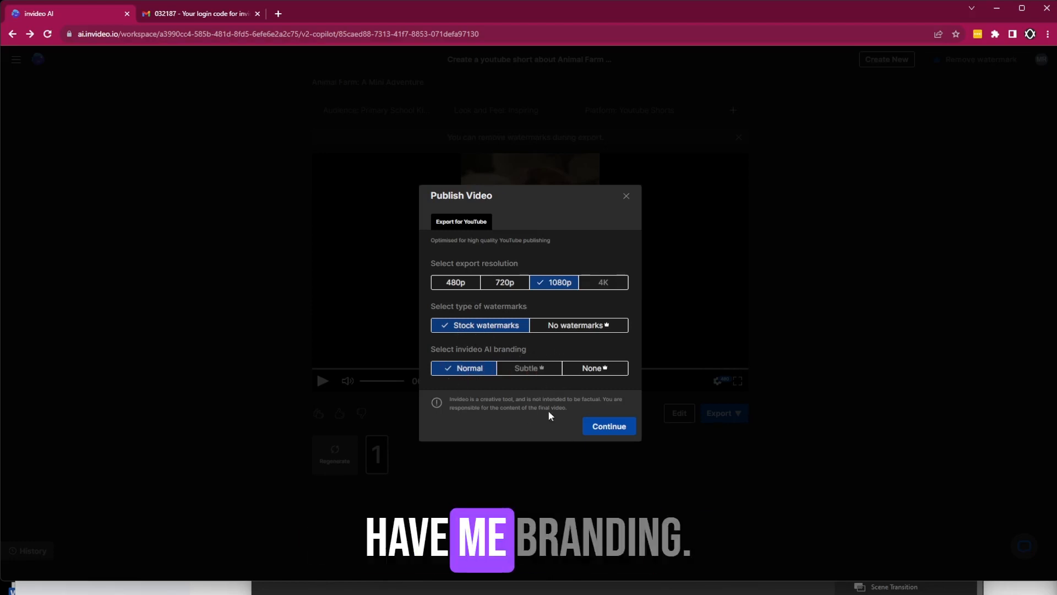
left_click(607, 425)
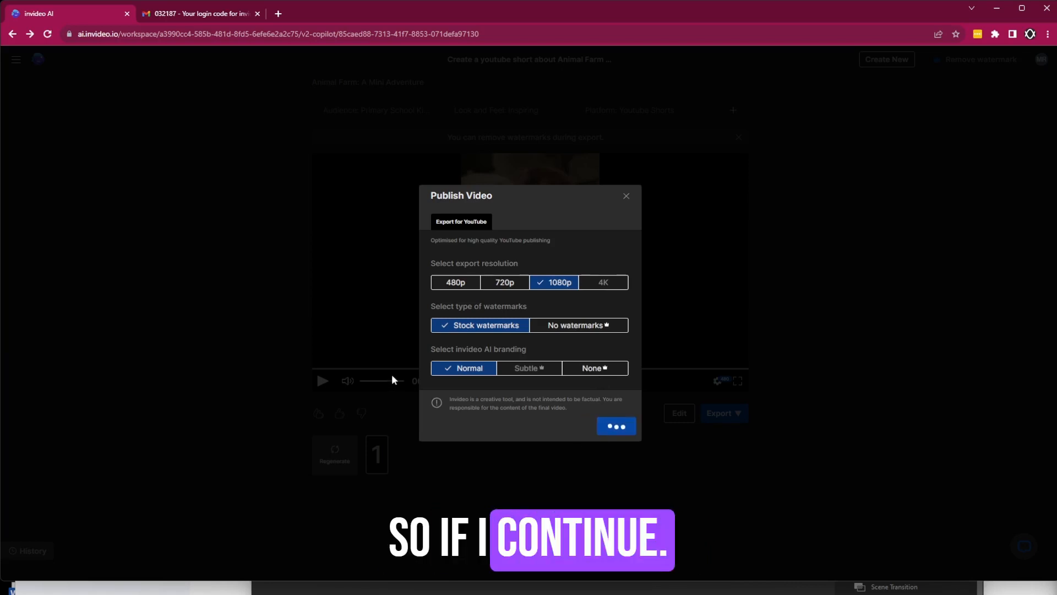
- Copy the share link for the exported Animal Farm: A Mini Adventure video and close the dialog
left_click(614, 425)
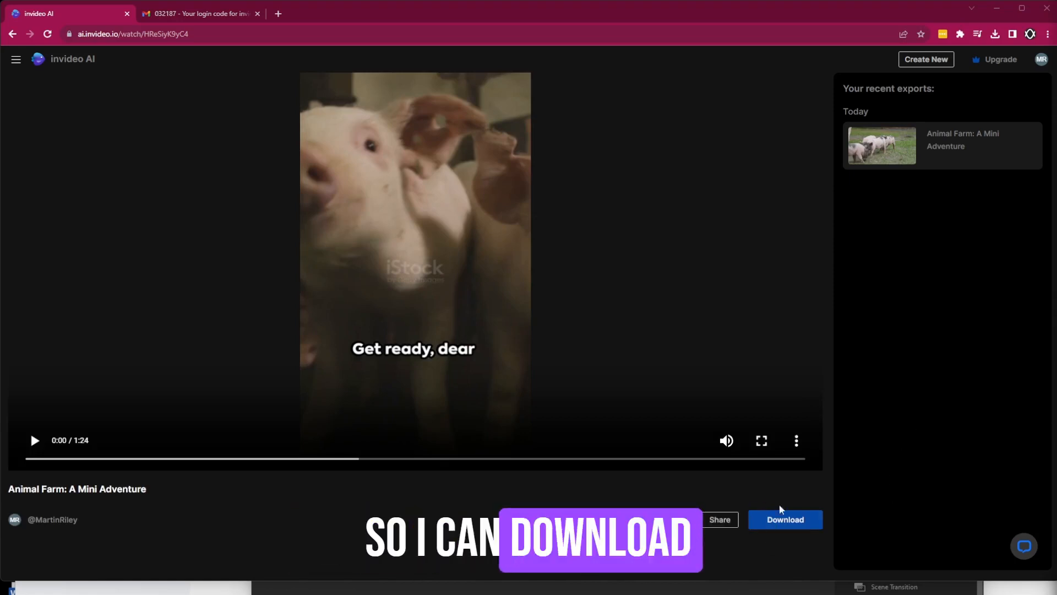
left_click(719, 519)
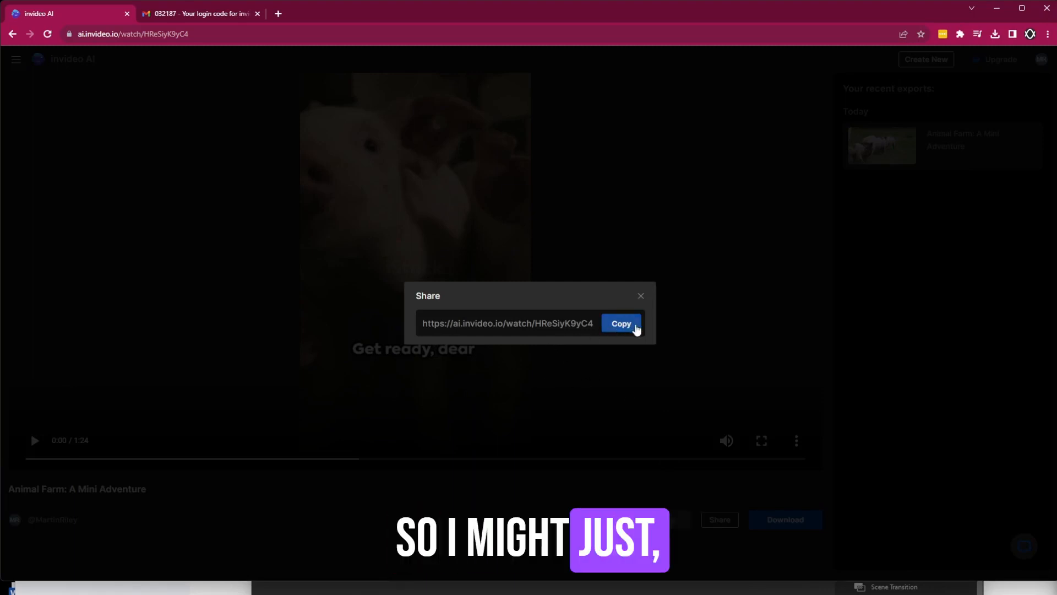
left_click(620, 322)
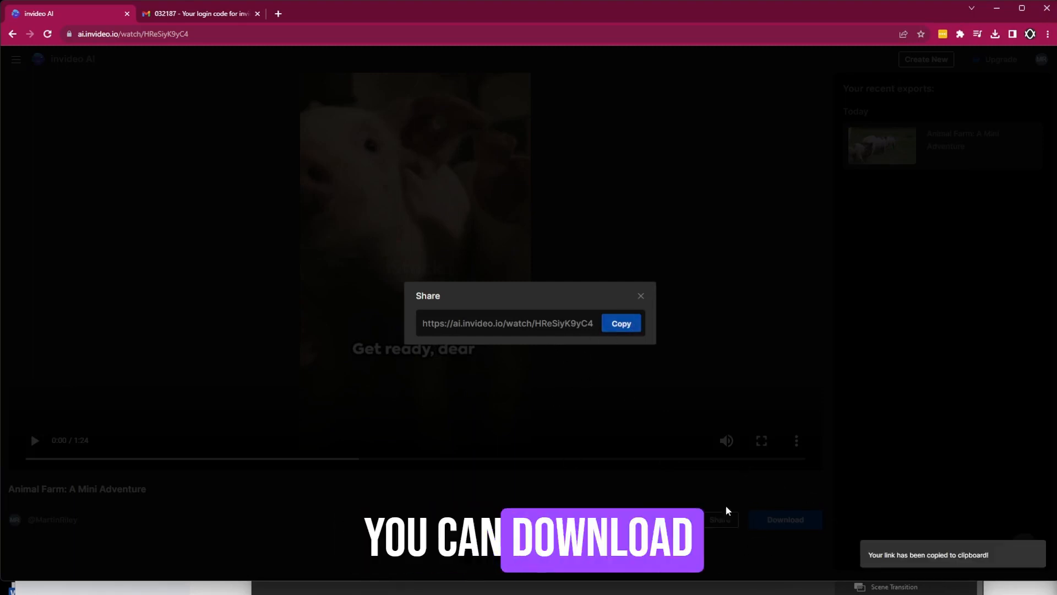
left_click(639, 295)
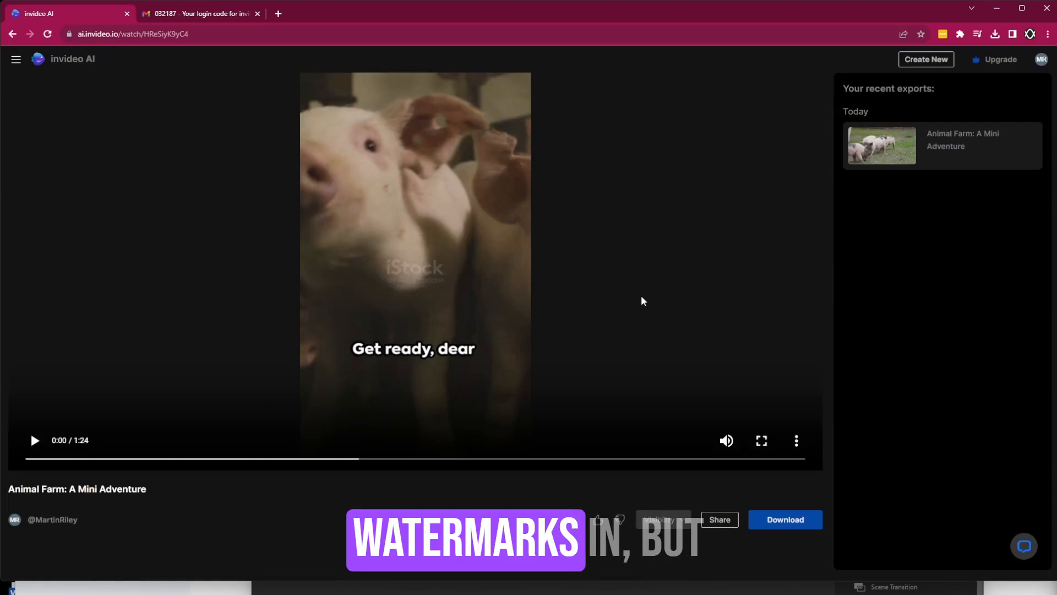